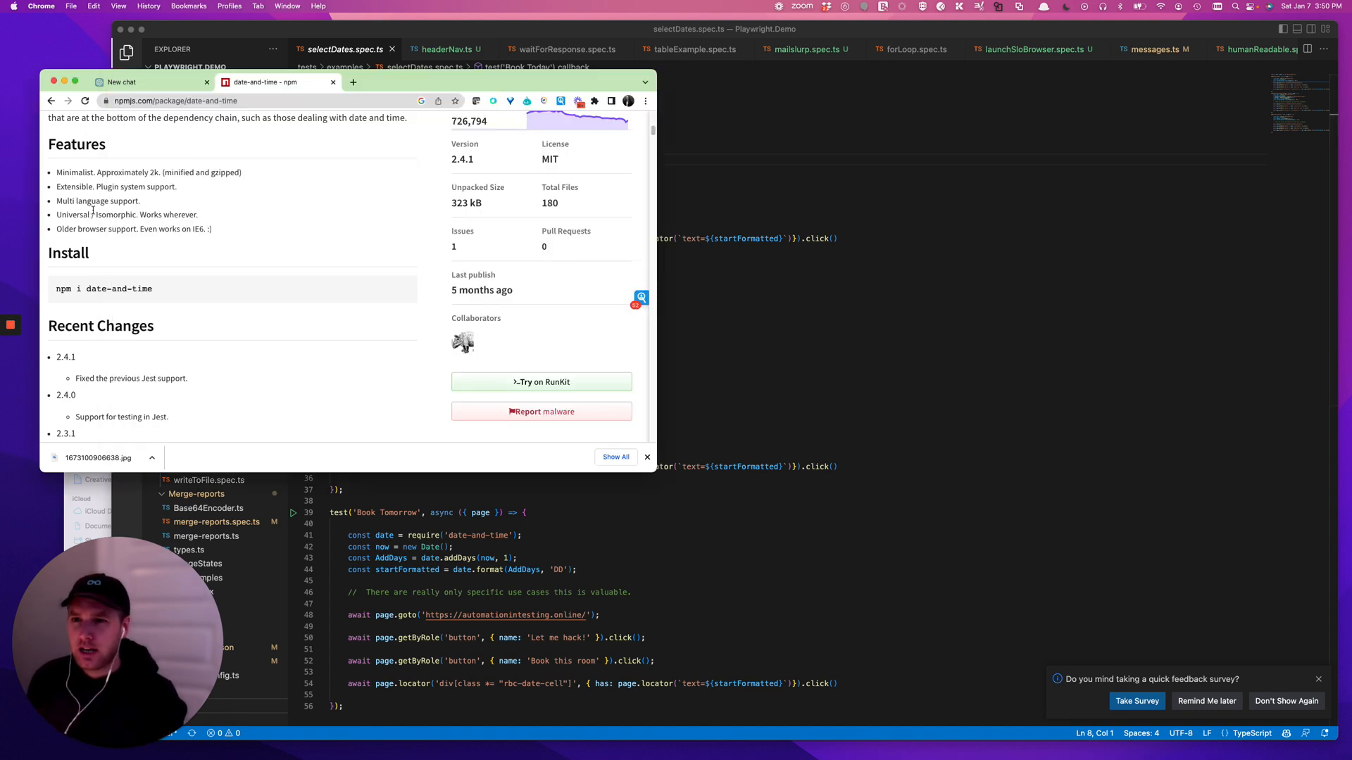
Scroll the date-and-time npm README through its install notes to the Usage examples
scroll("up", 3)
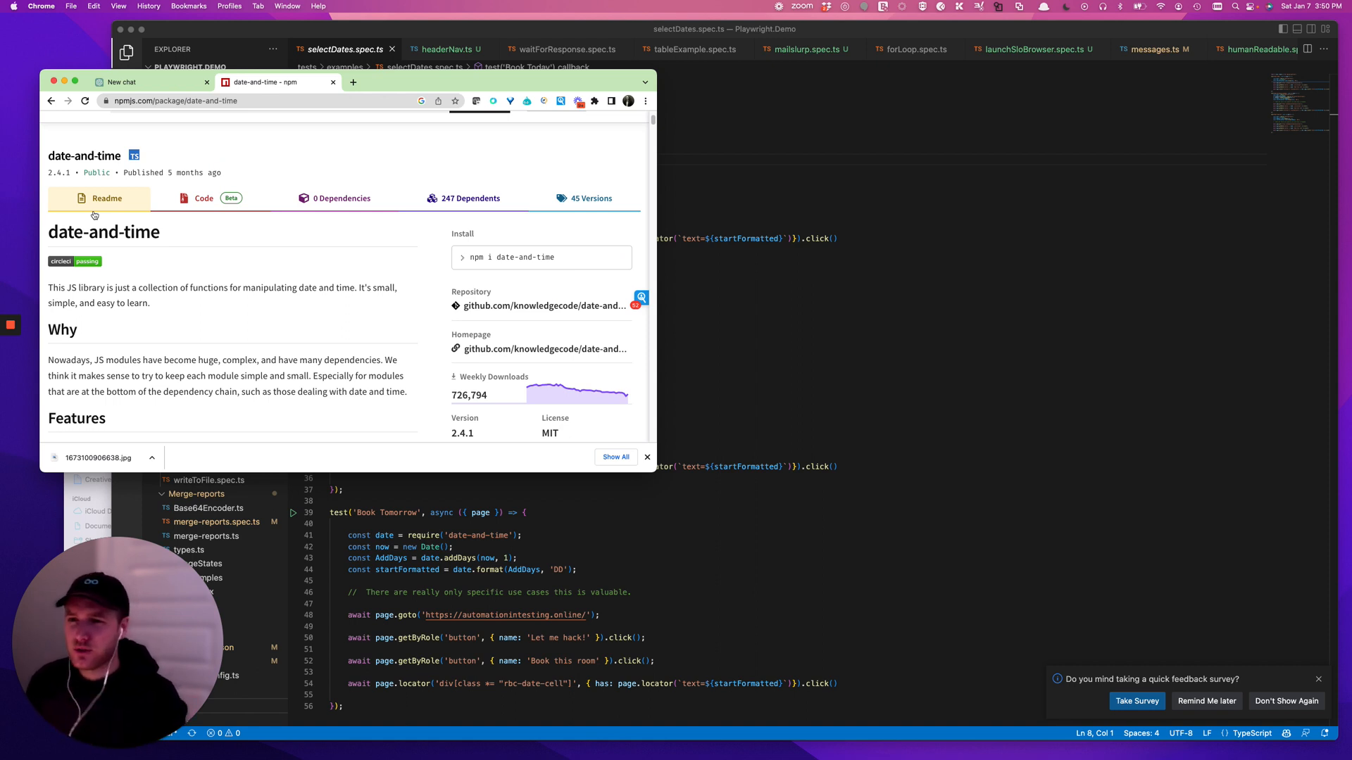
scroll("up", 3)
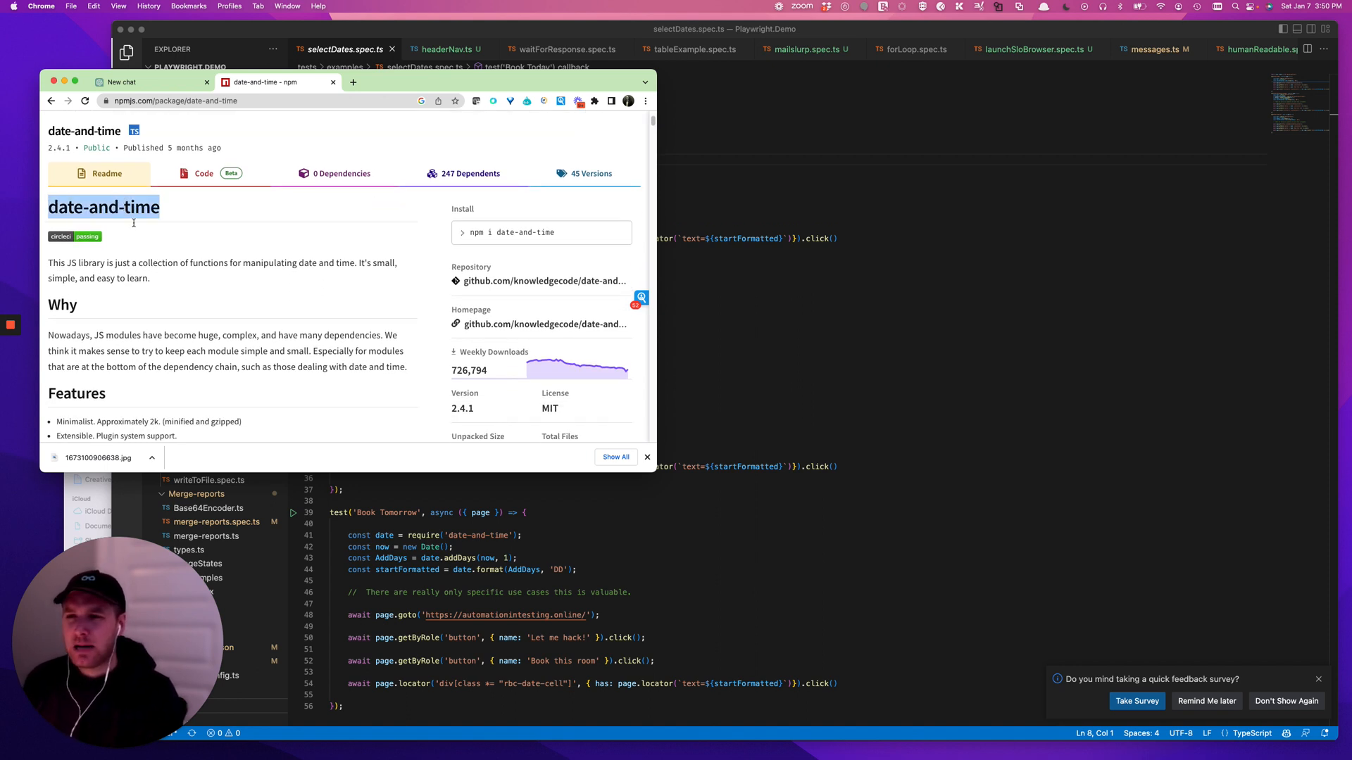
scroll("up", 3)
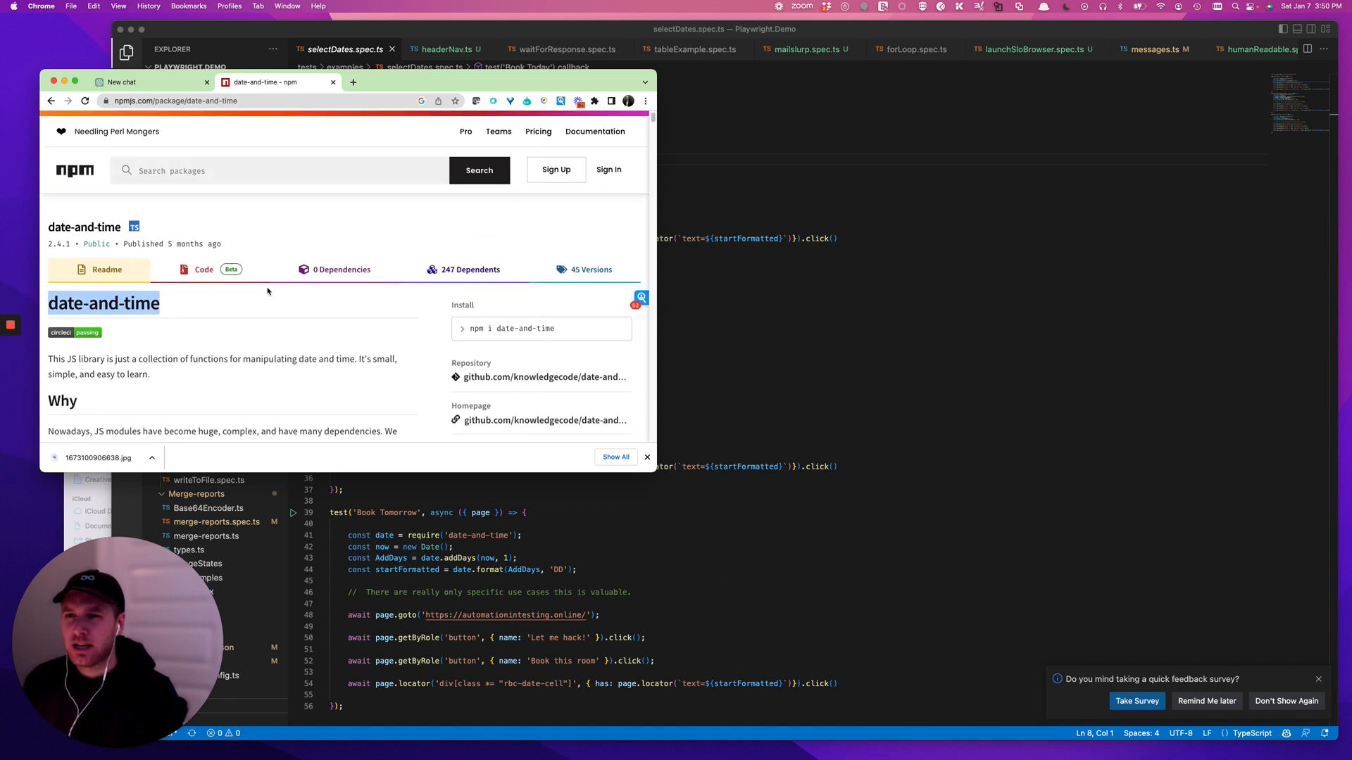
scroll("down", 3)
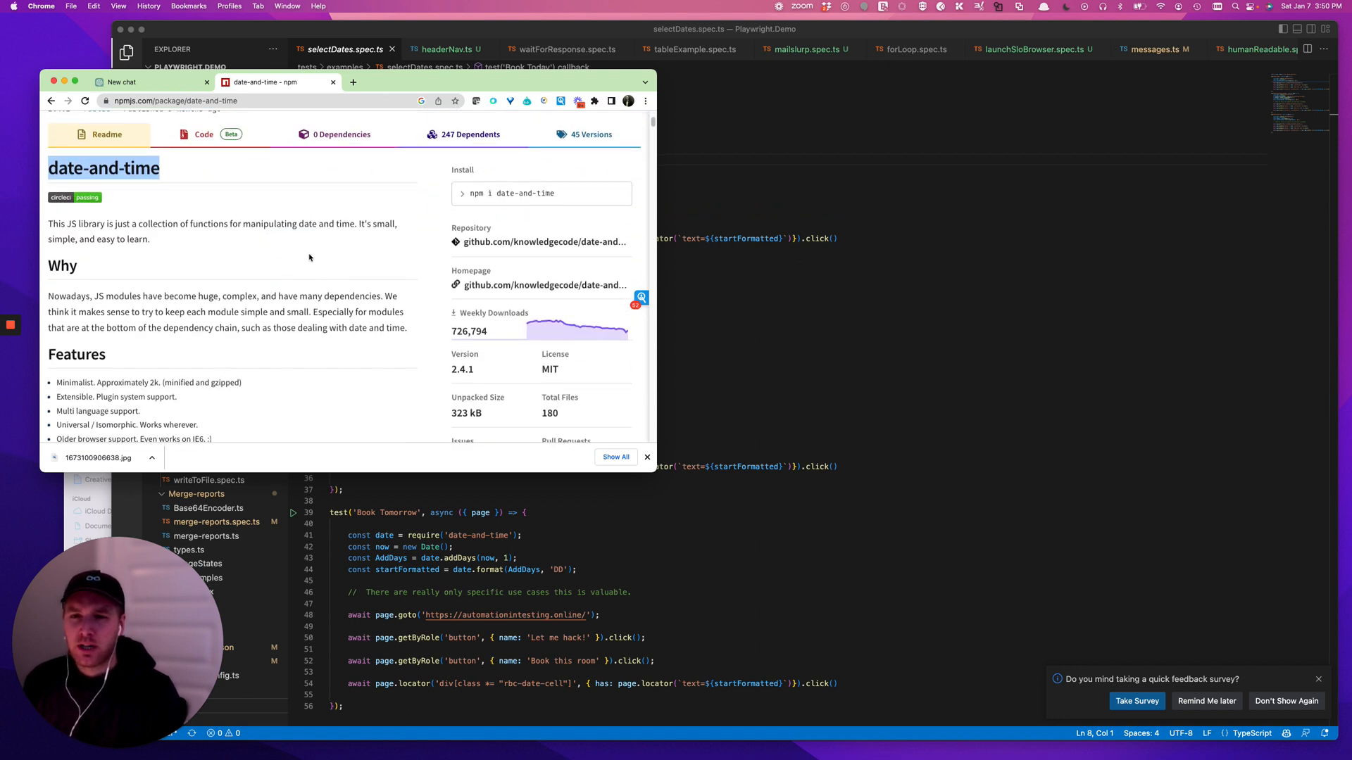
scroll("up", 3)
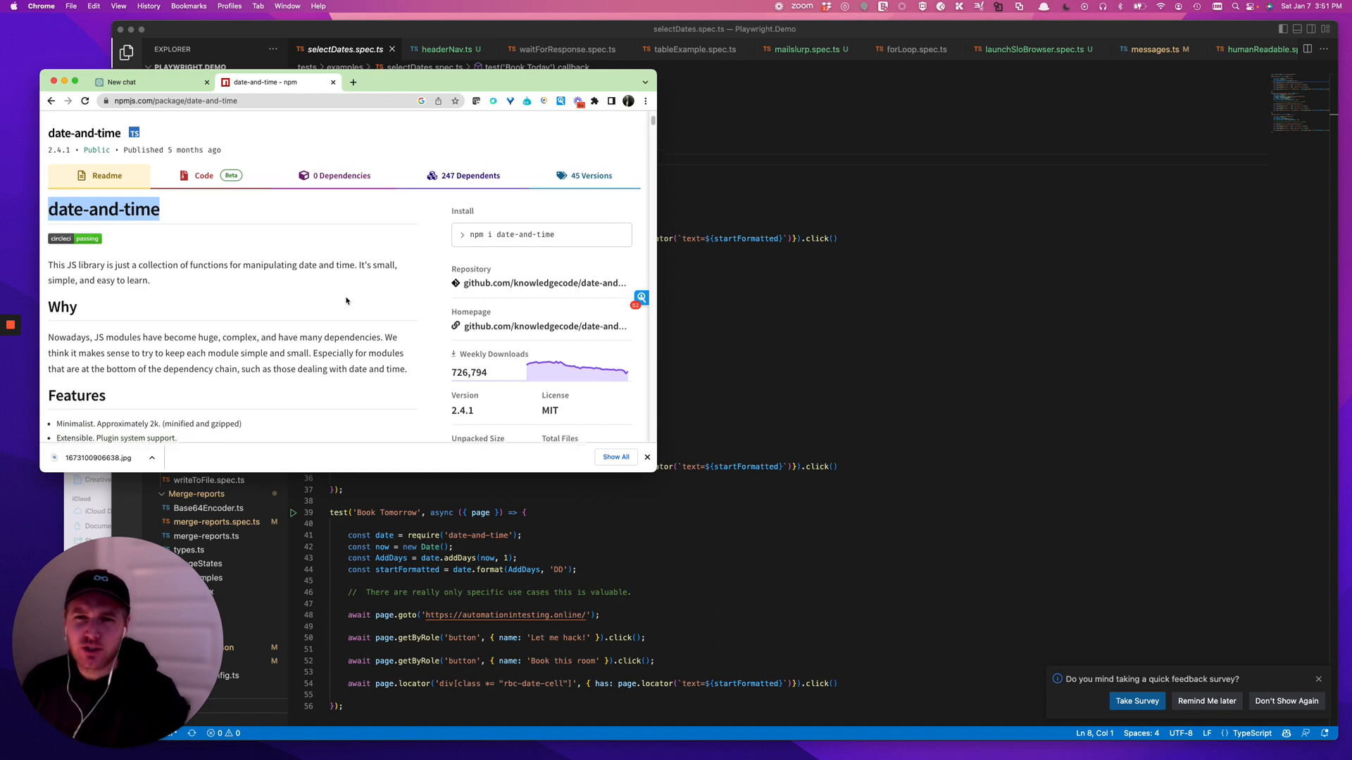
scroll("down", 3)
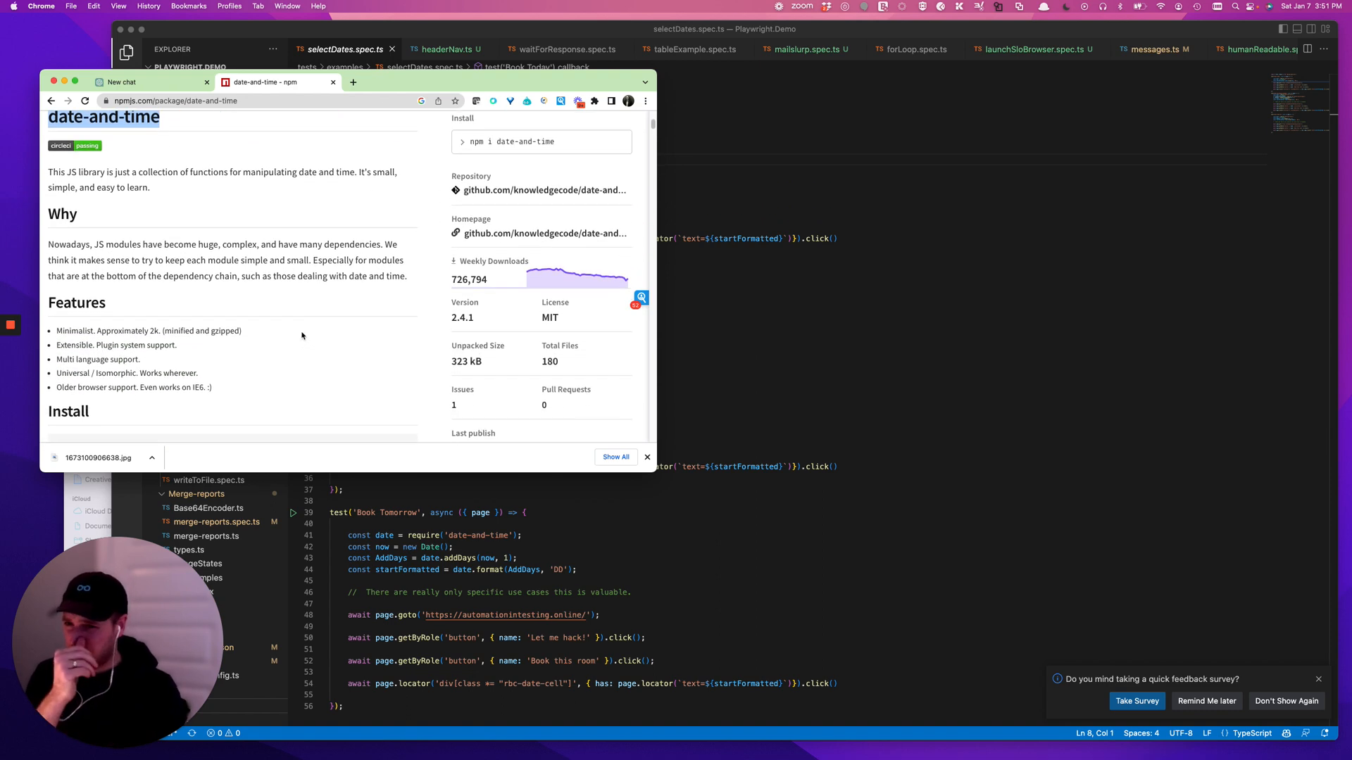
scroll("down", 3)
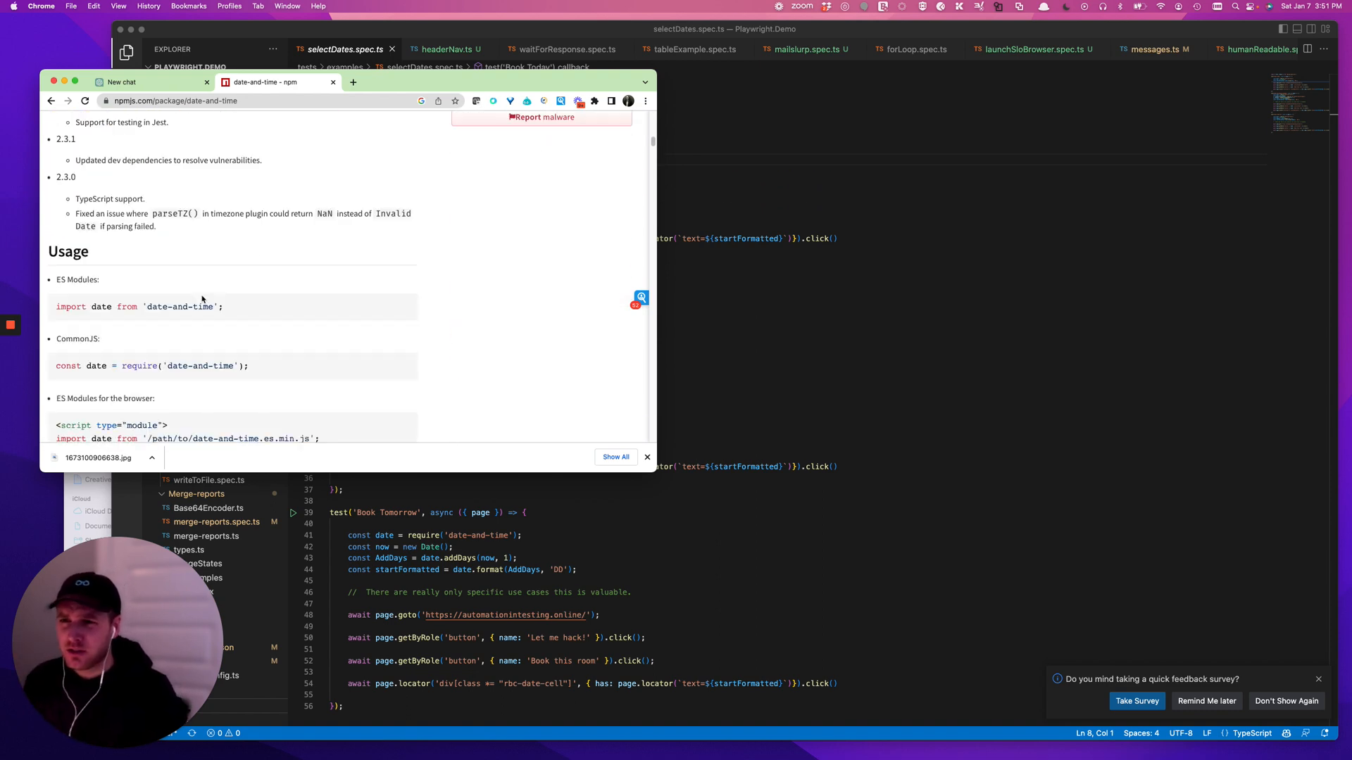
scroll("down", 3)
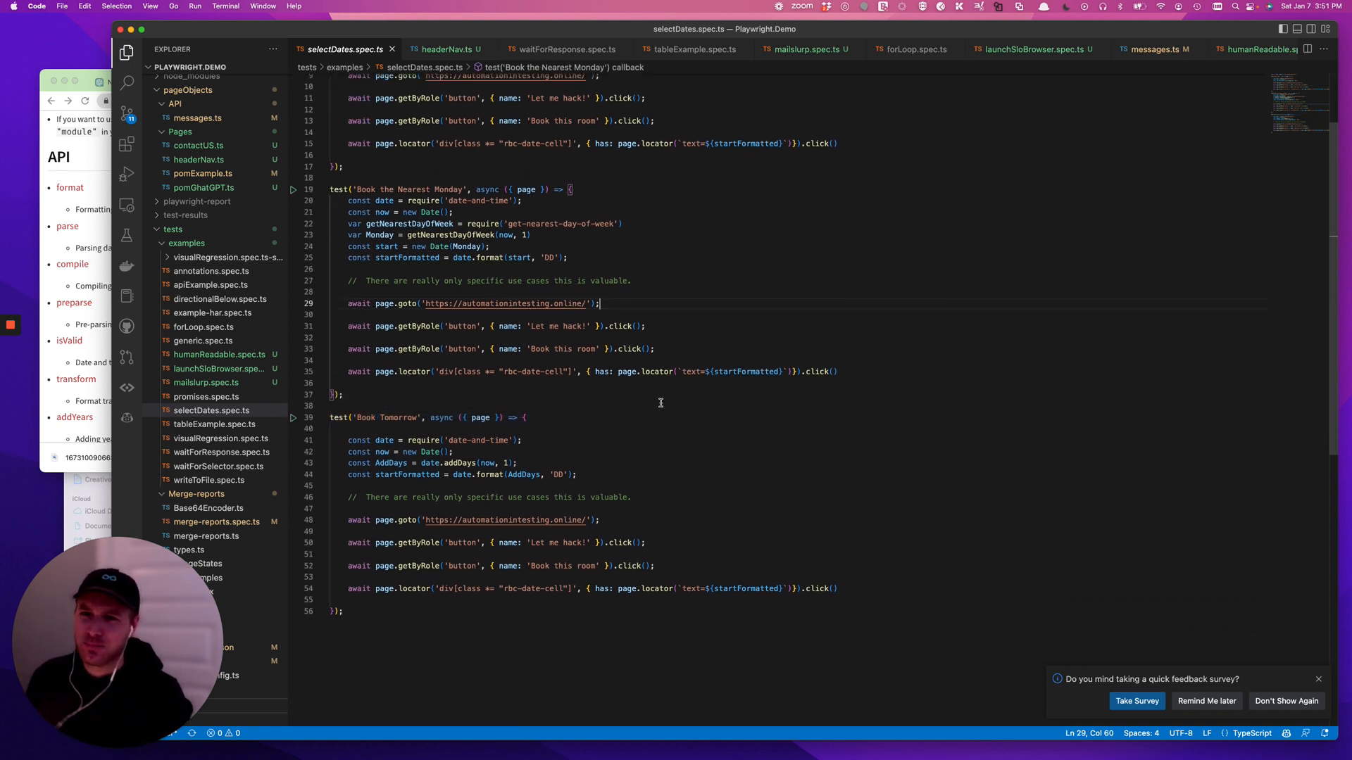
scroll("up", 3)
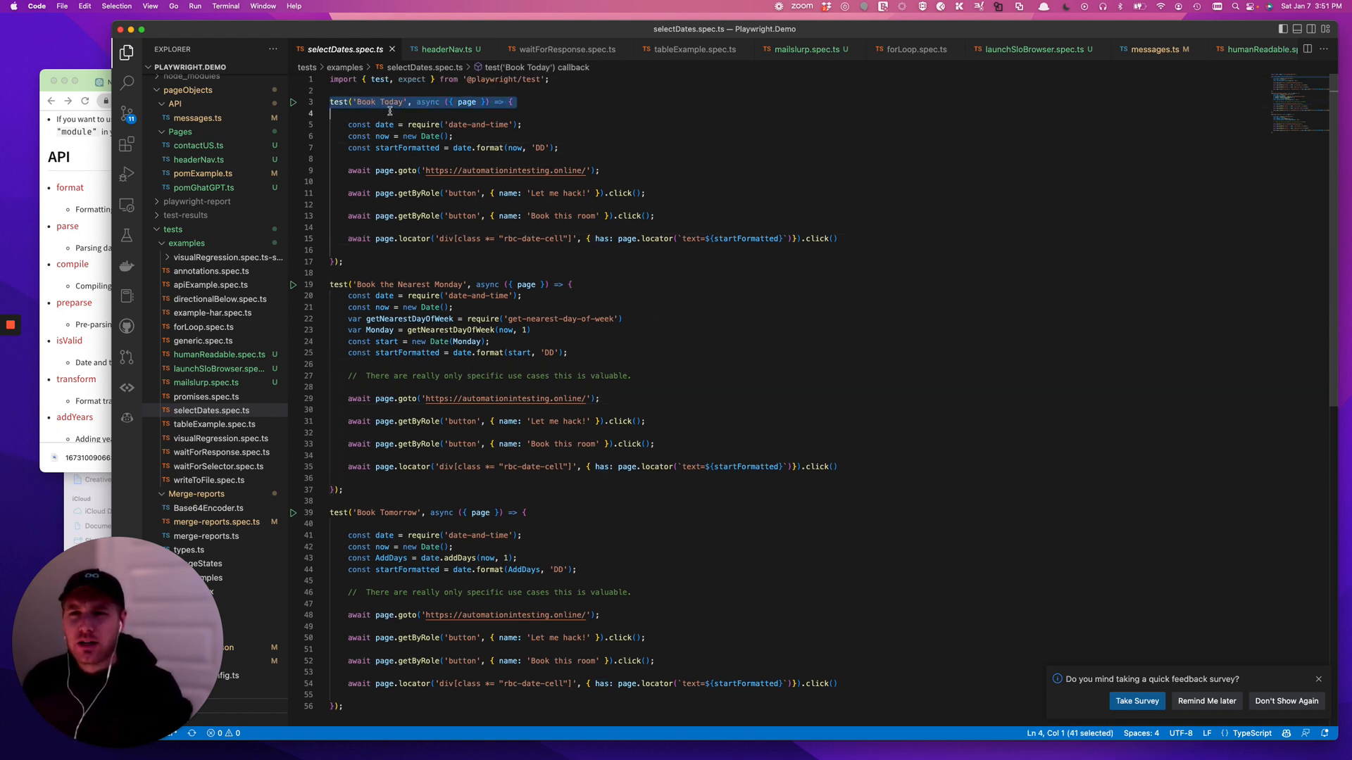
left_click(474, 124)
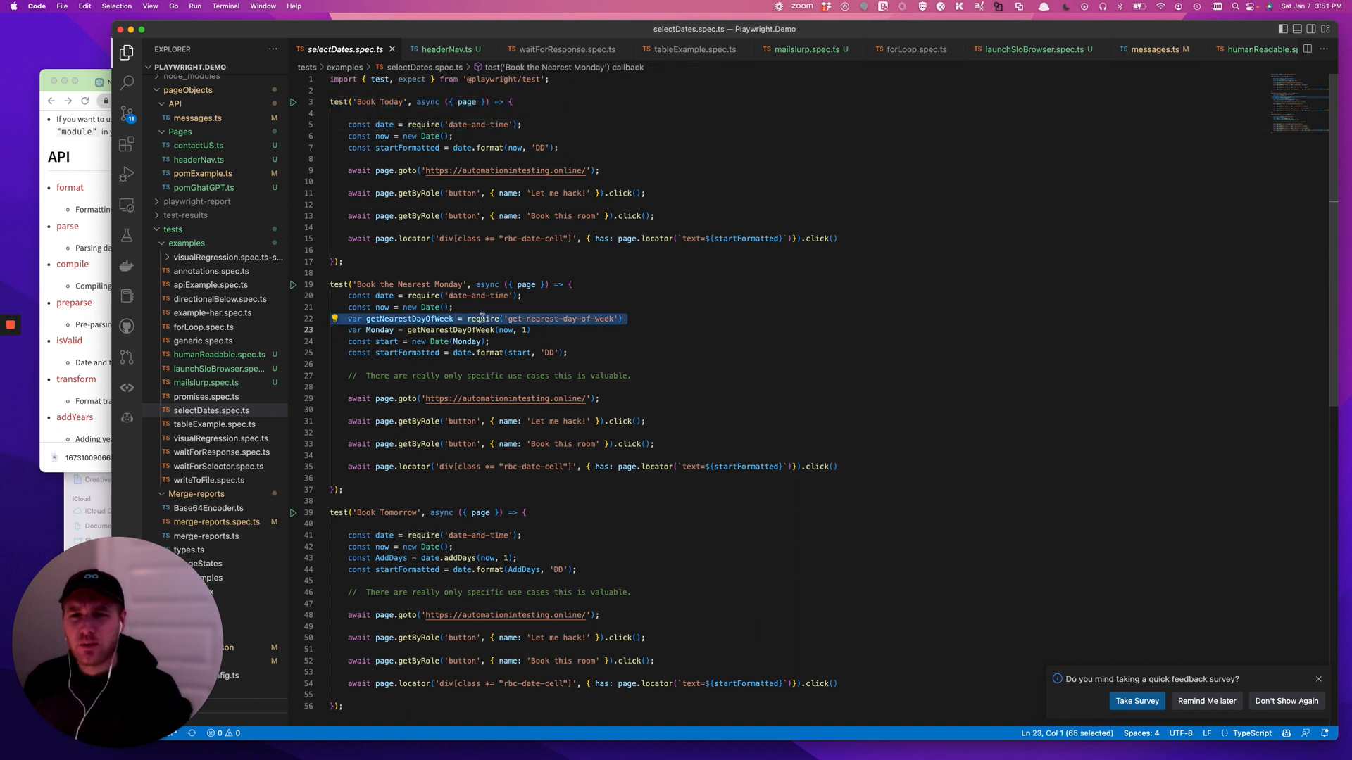
left_click(434, 124)
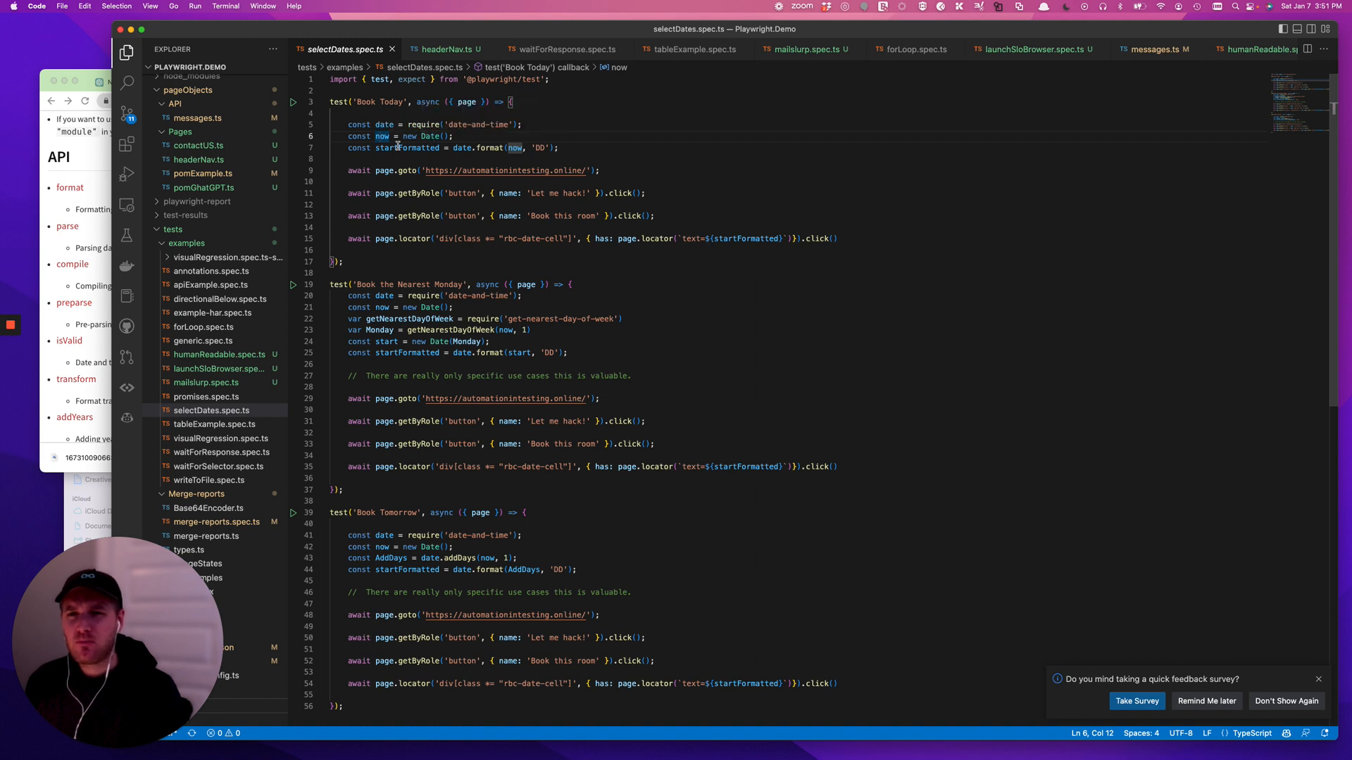
left_click(431, 158)
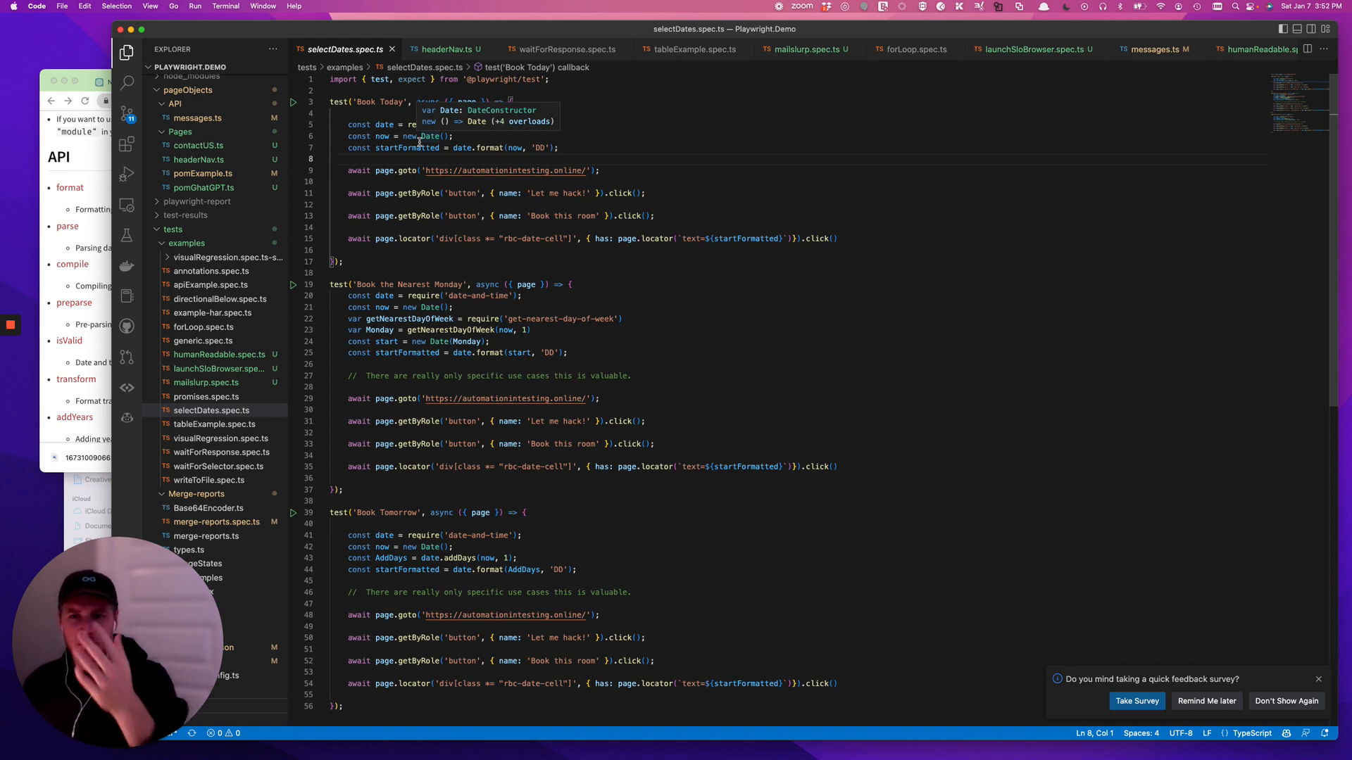
double_click(407, 147)
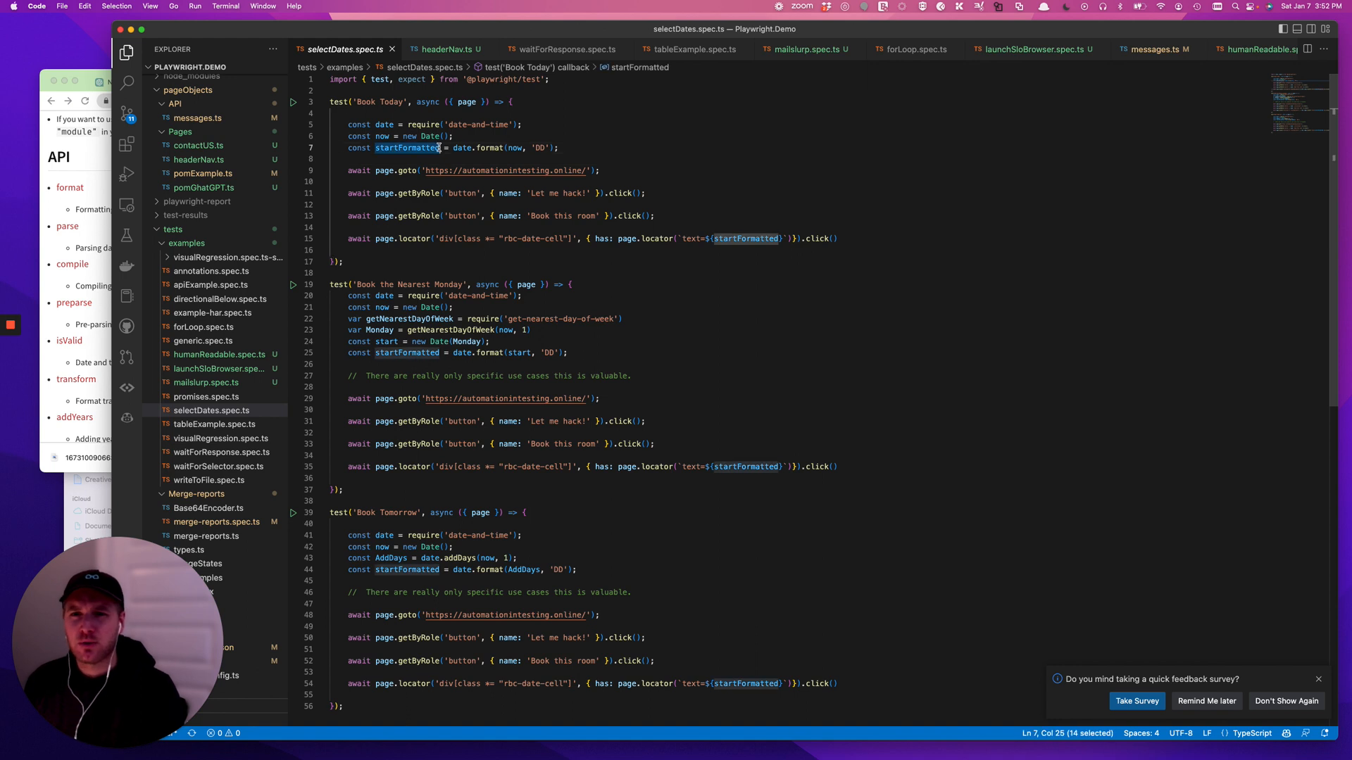
left_click(424, 158)
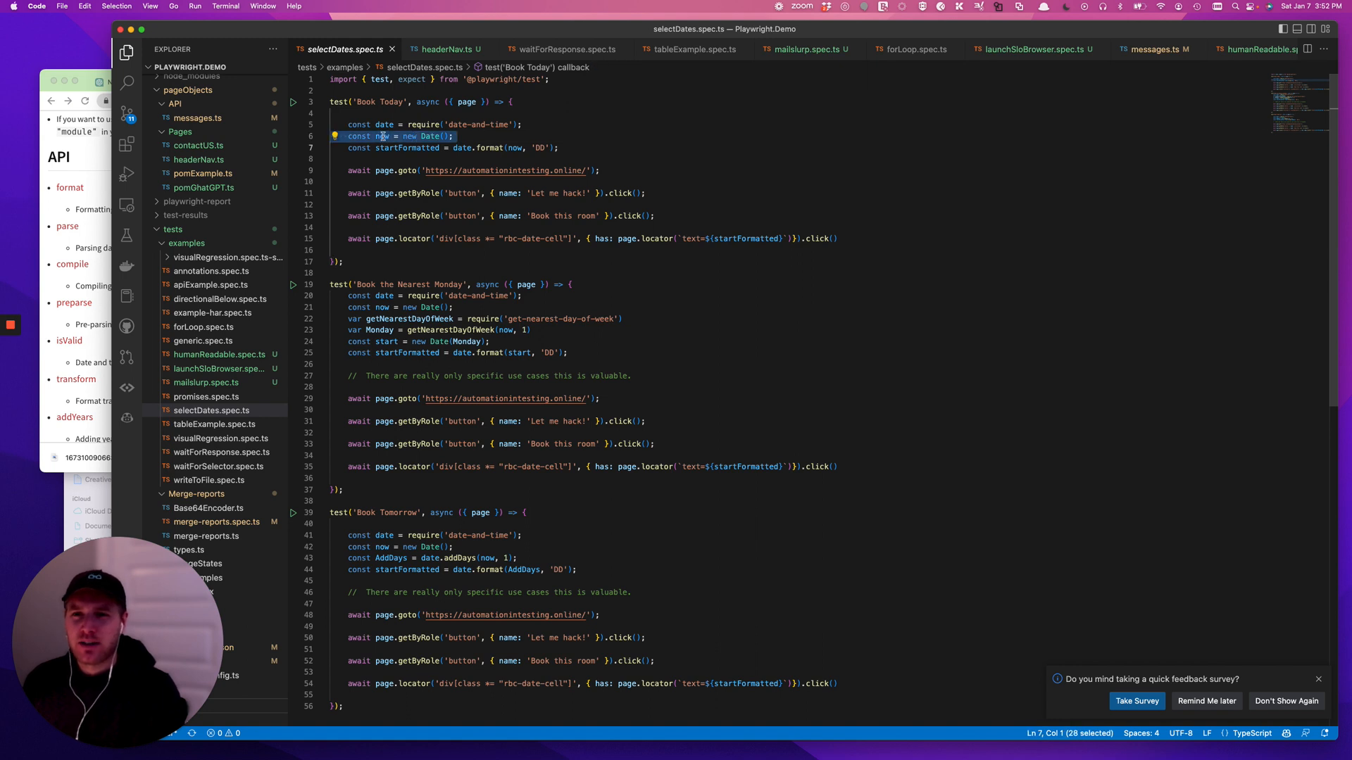
left_click(490, 147)
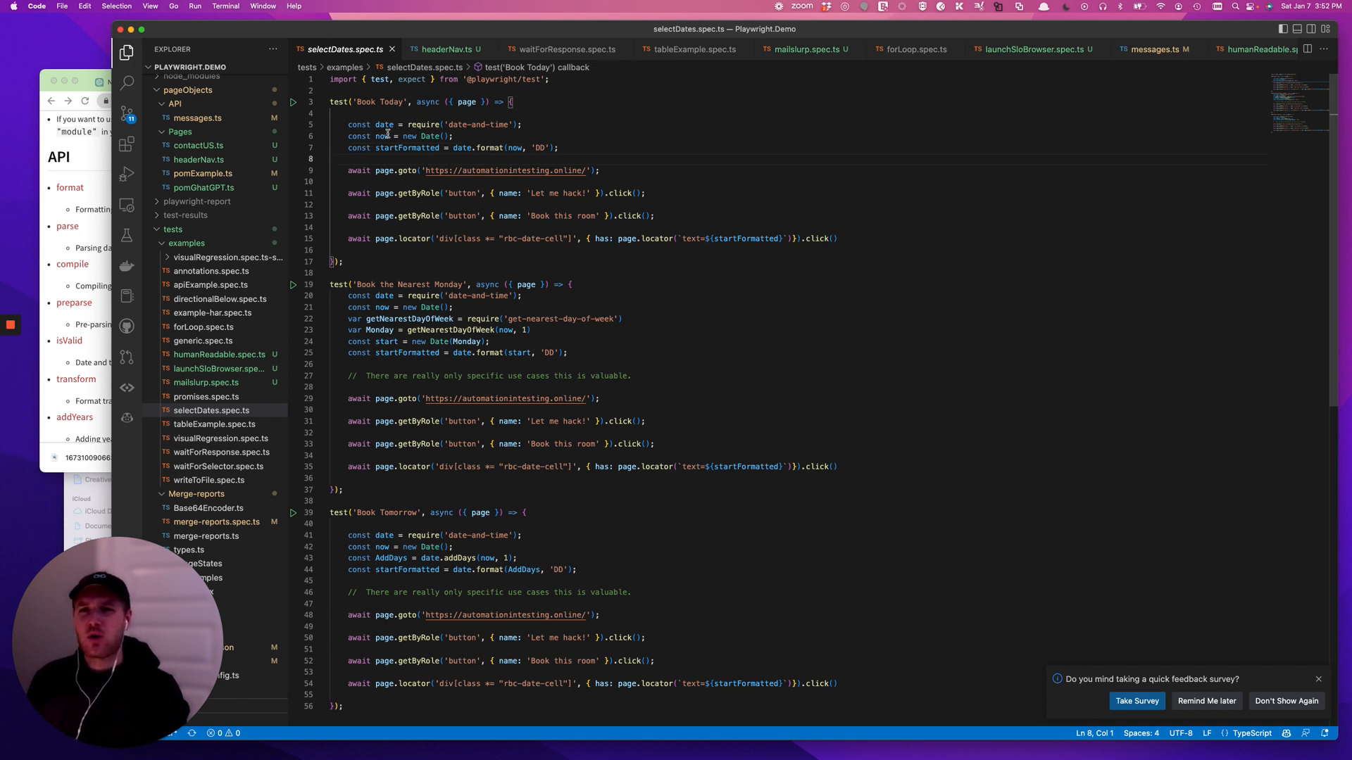
left_click(362, 205)
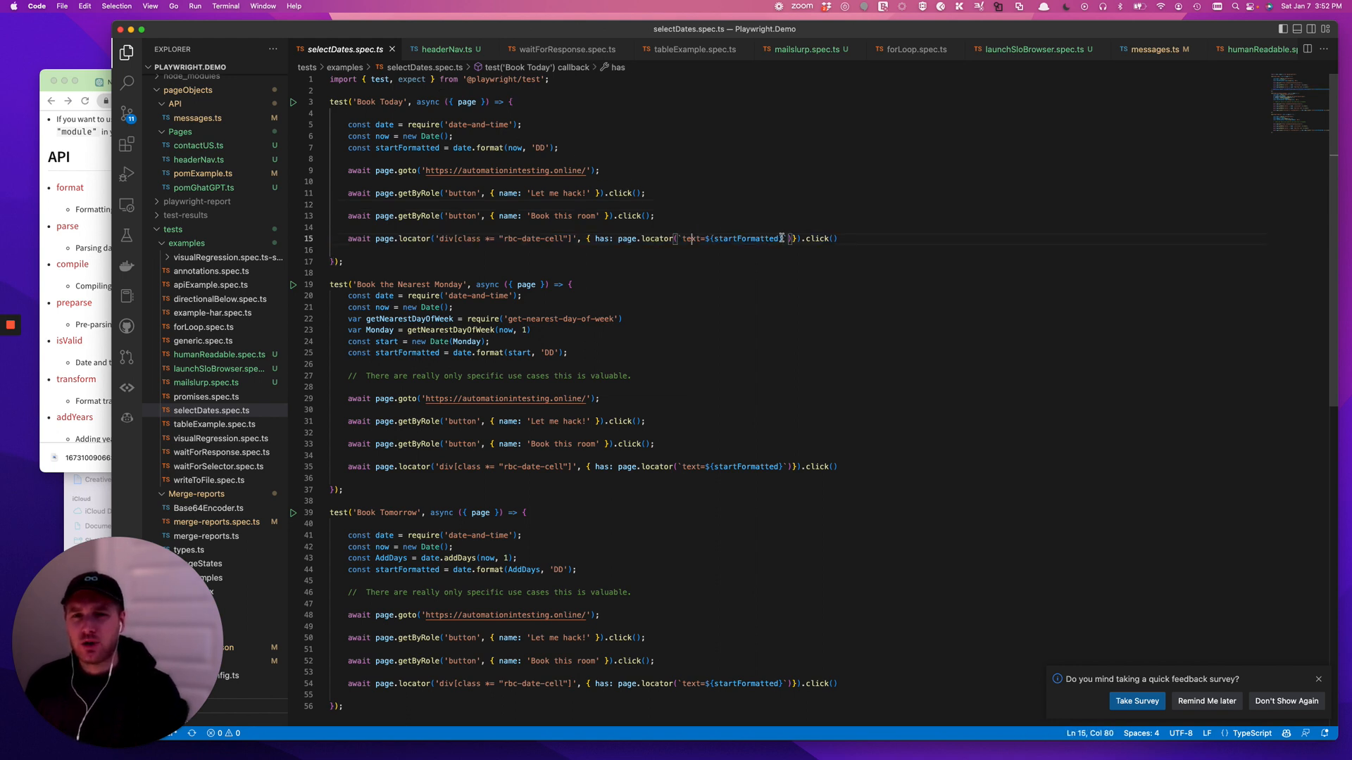
double_click(746, 238)
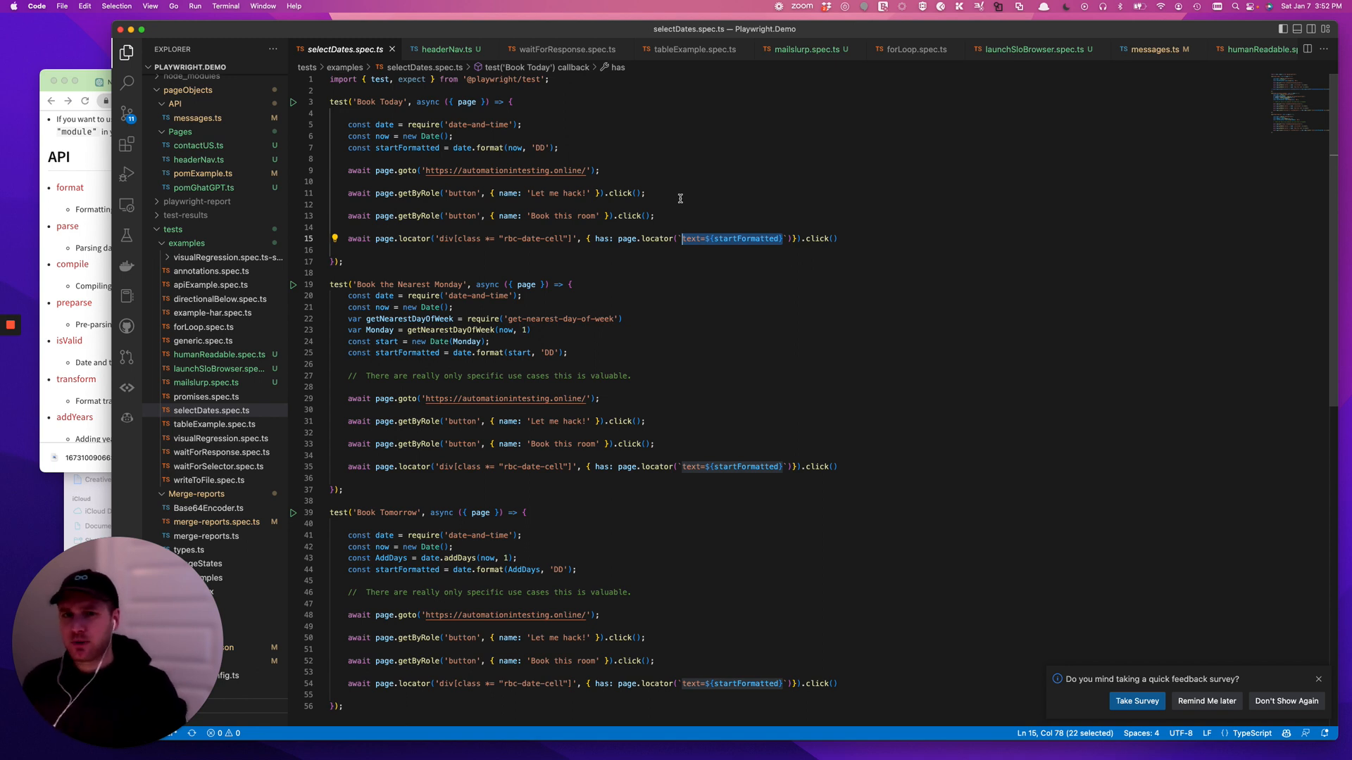
left_click(644, 192)
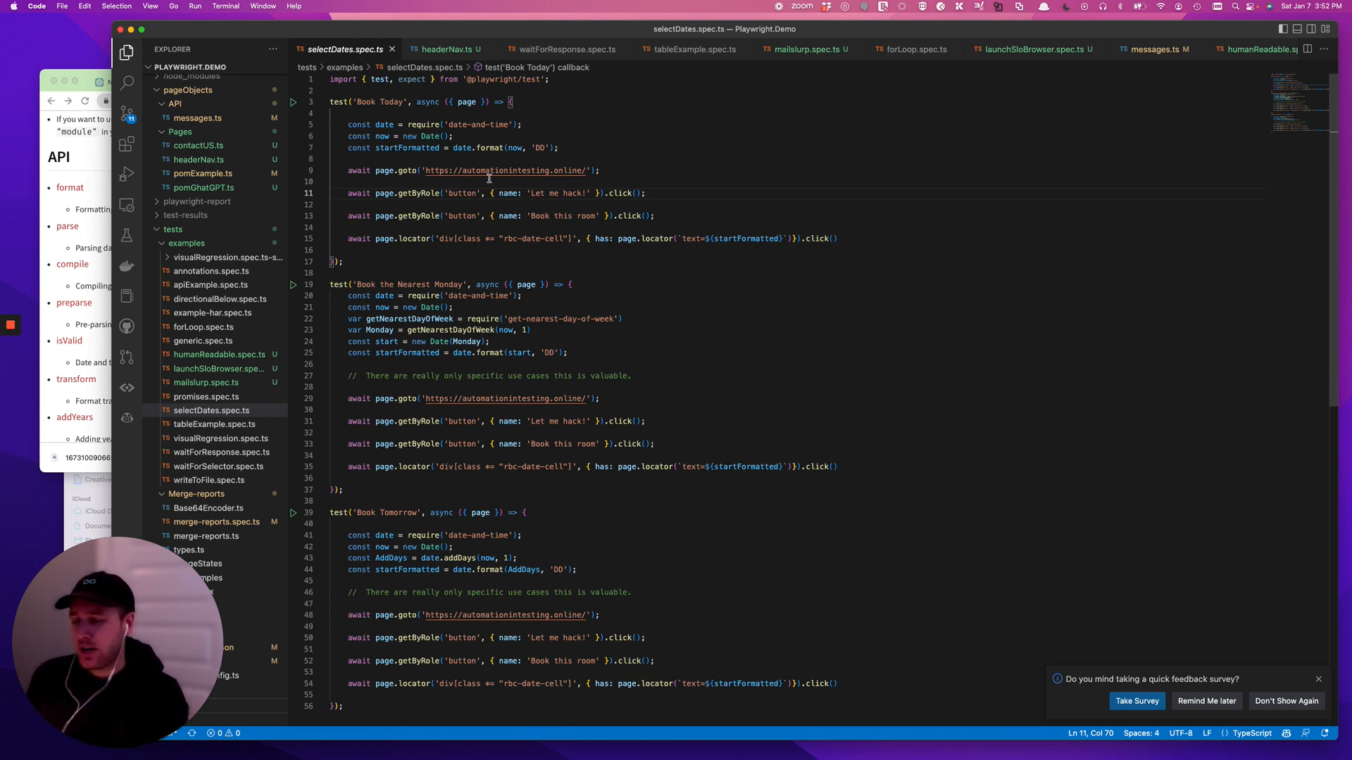
left_click(608, 158)
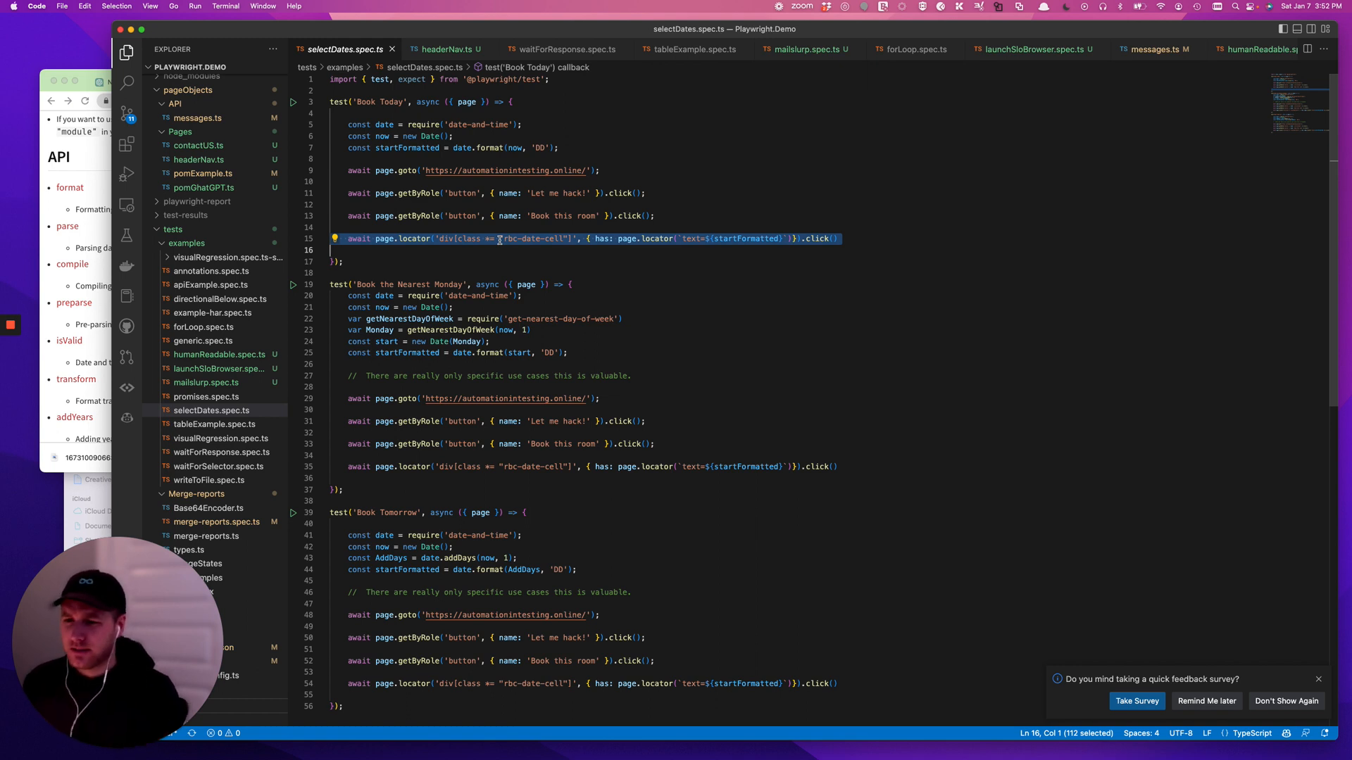
left_click(538, 147)
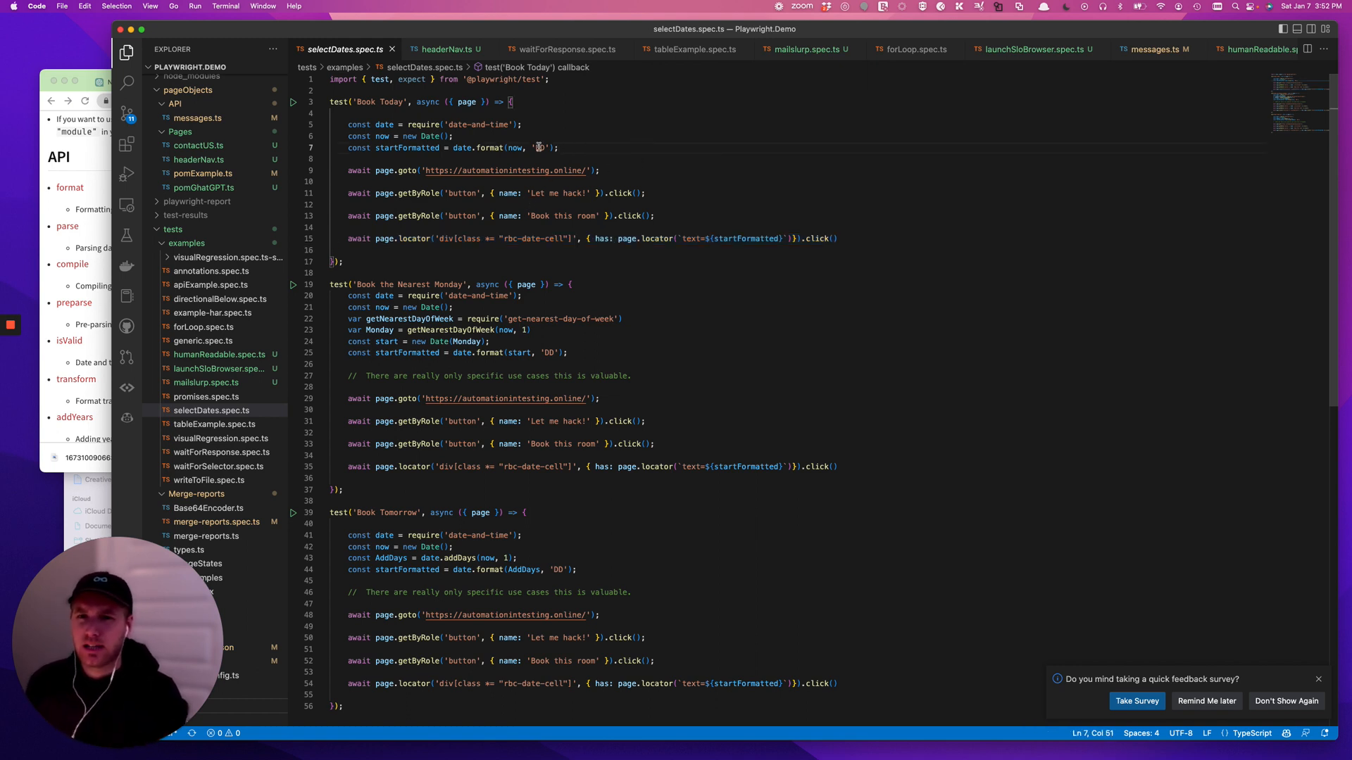
double_click(539, 147)
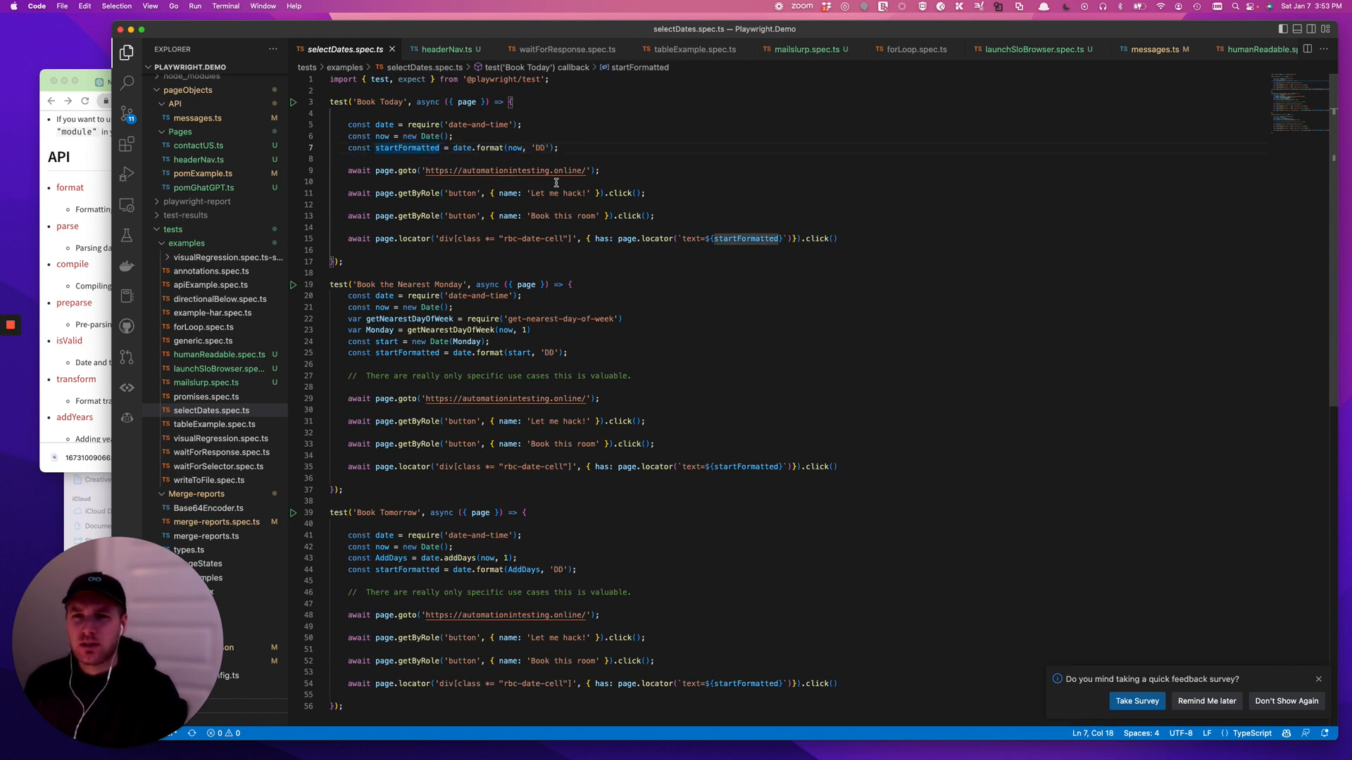
double_click(744, 238)
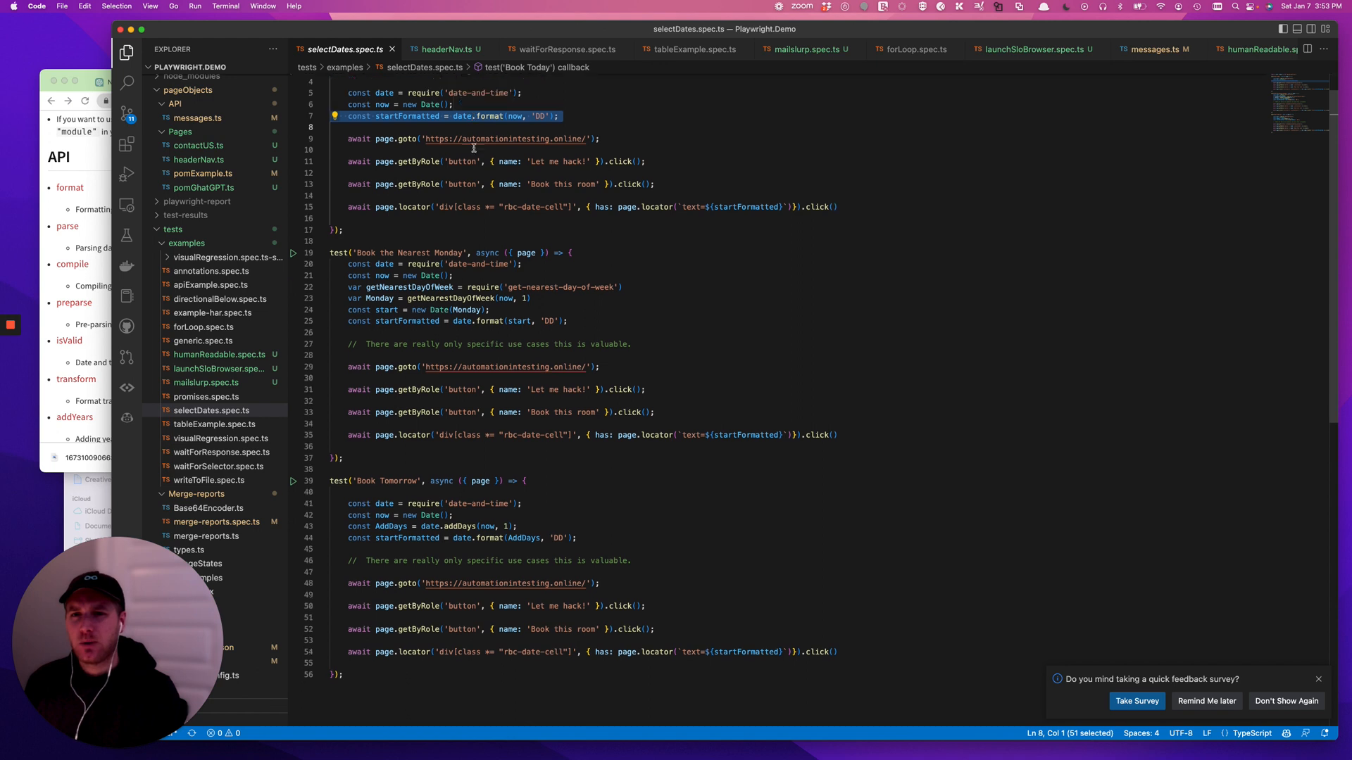
scroll("up", 3)
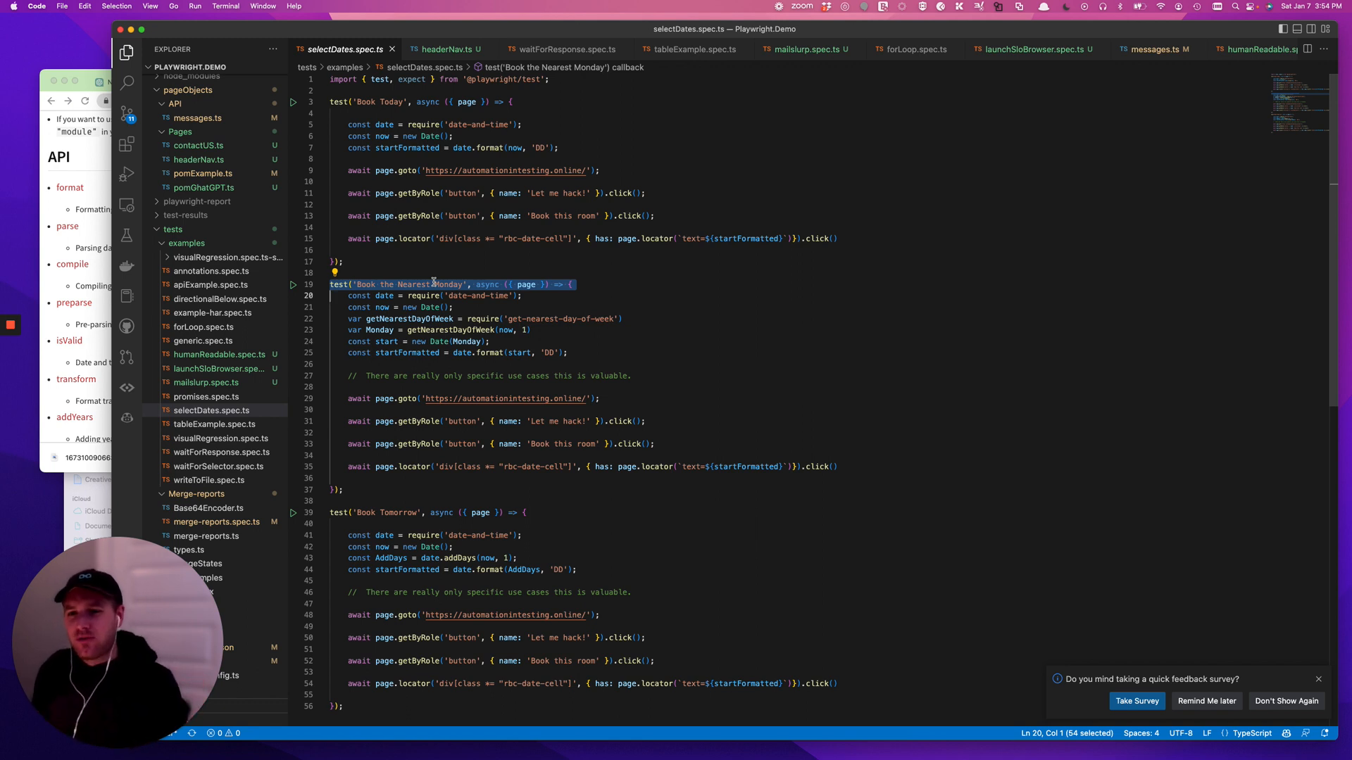
left_click(508, 285)
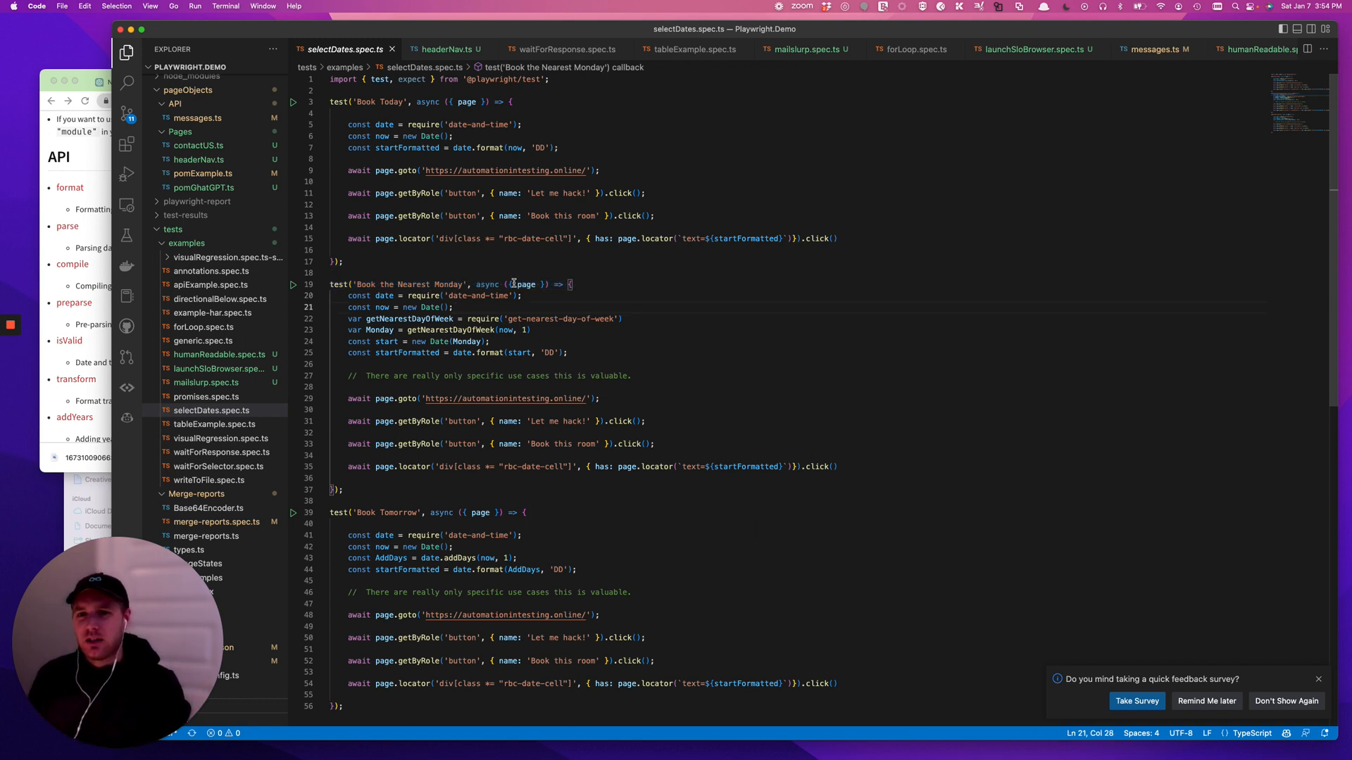
left_click(519, 296)
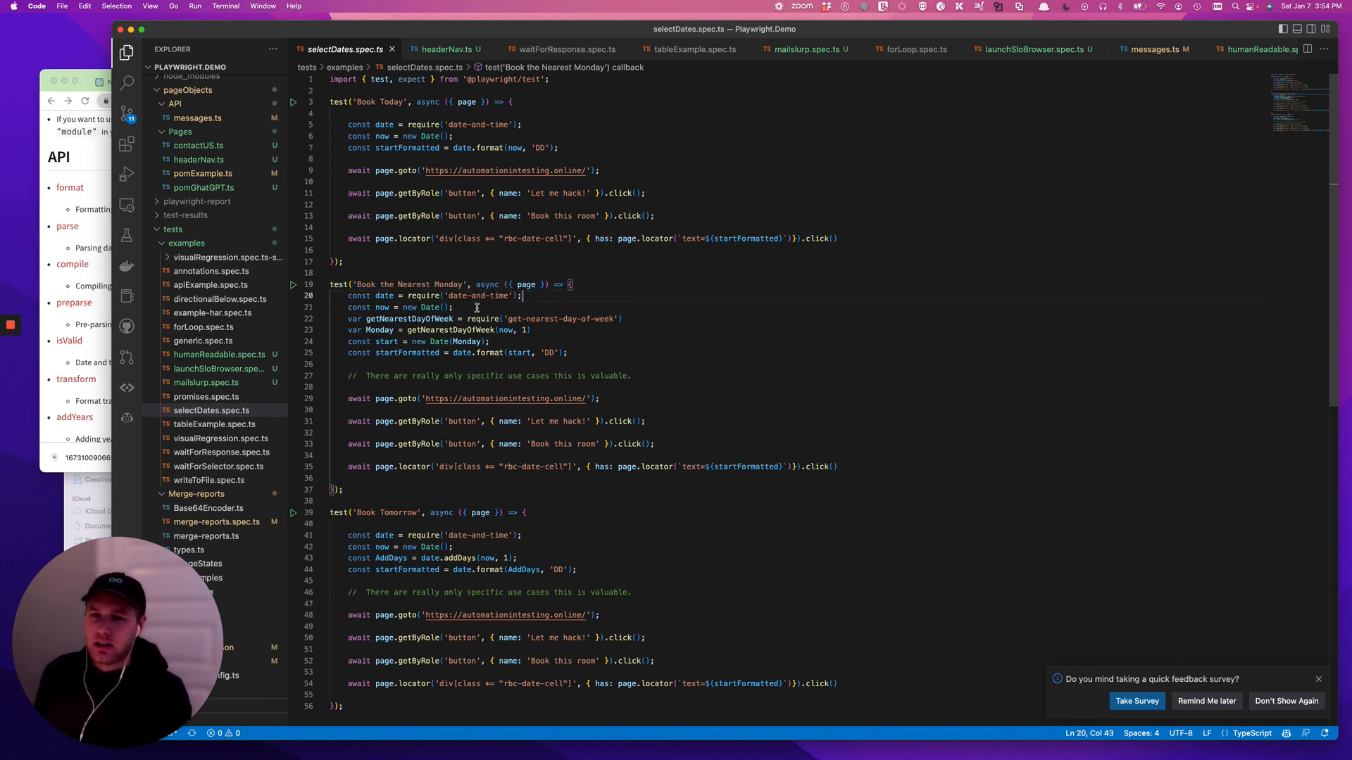
triple_click(429, 296)
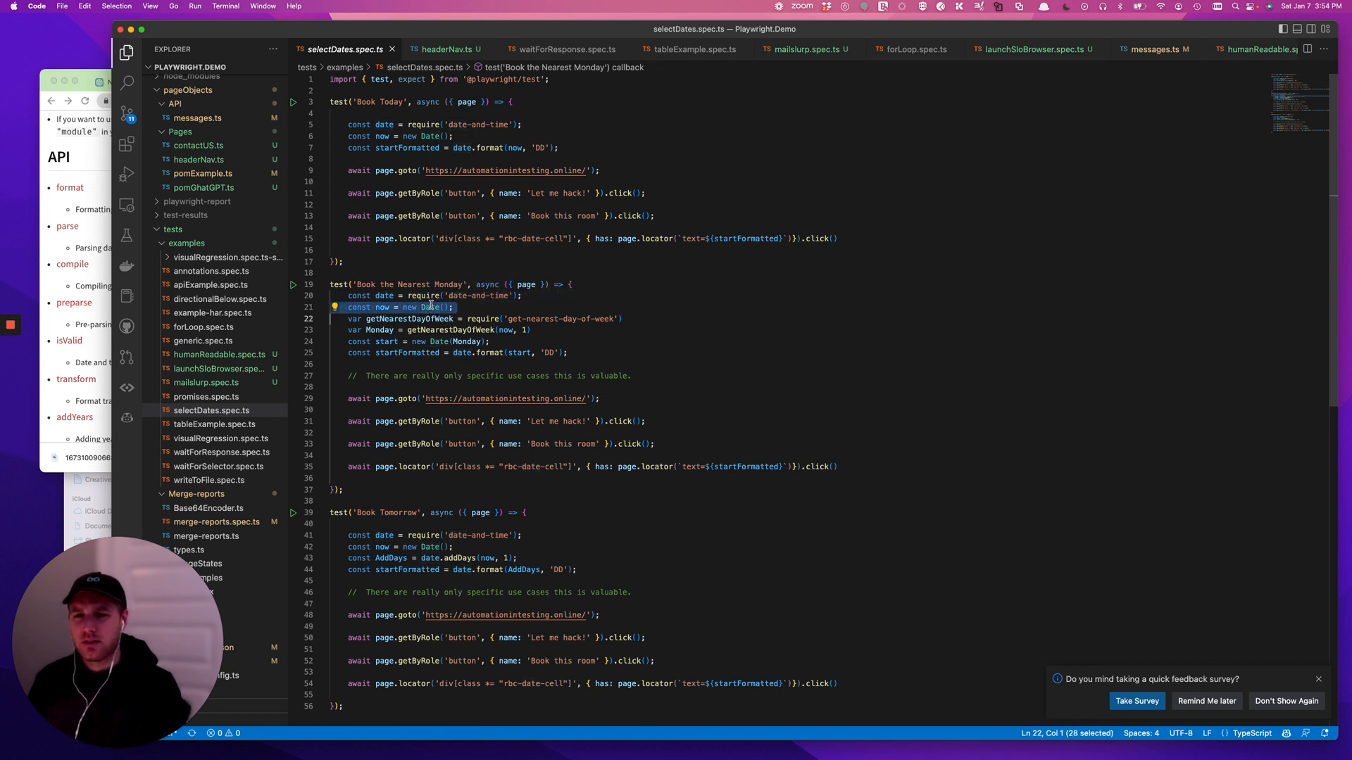
mouse_move(408, 318)
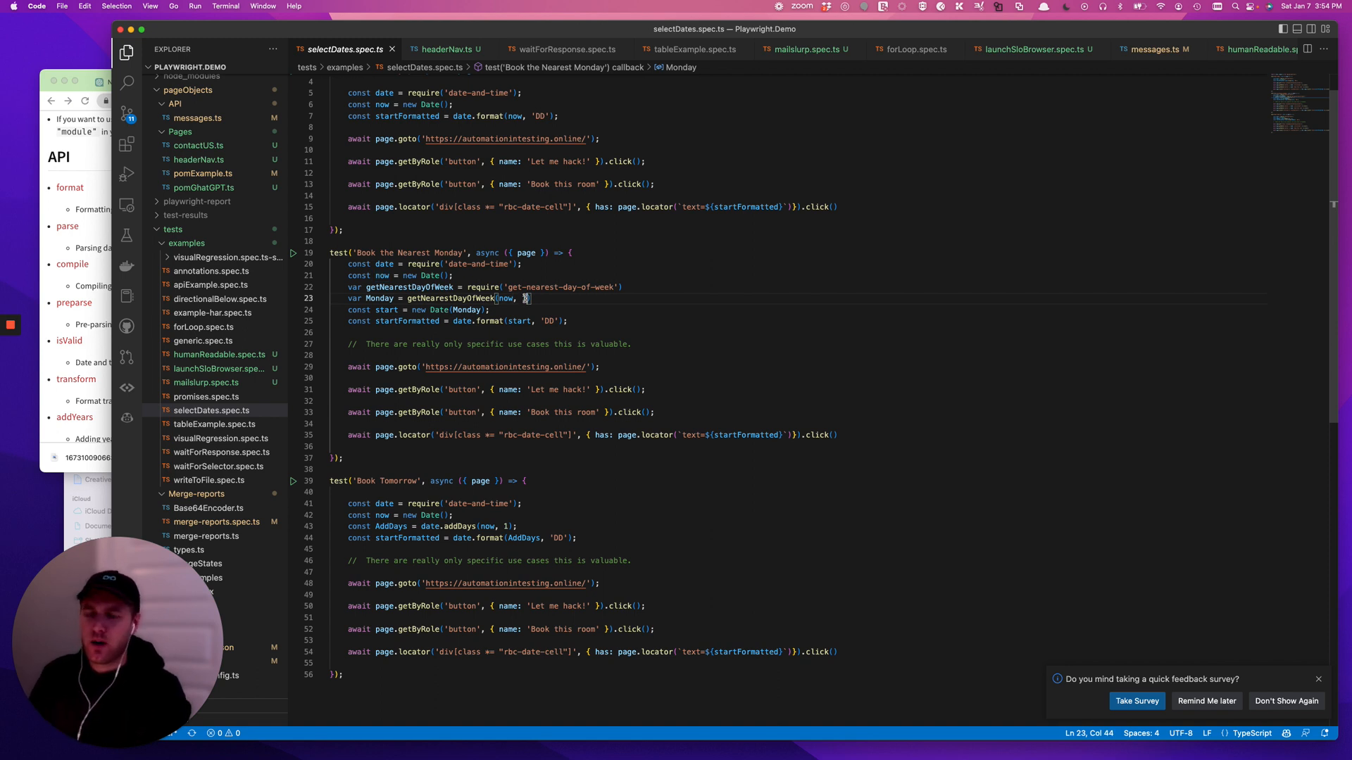
mouse_move(389, 310)
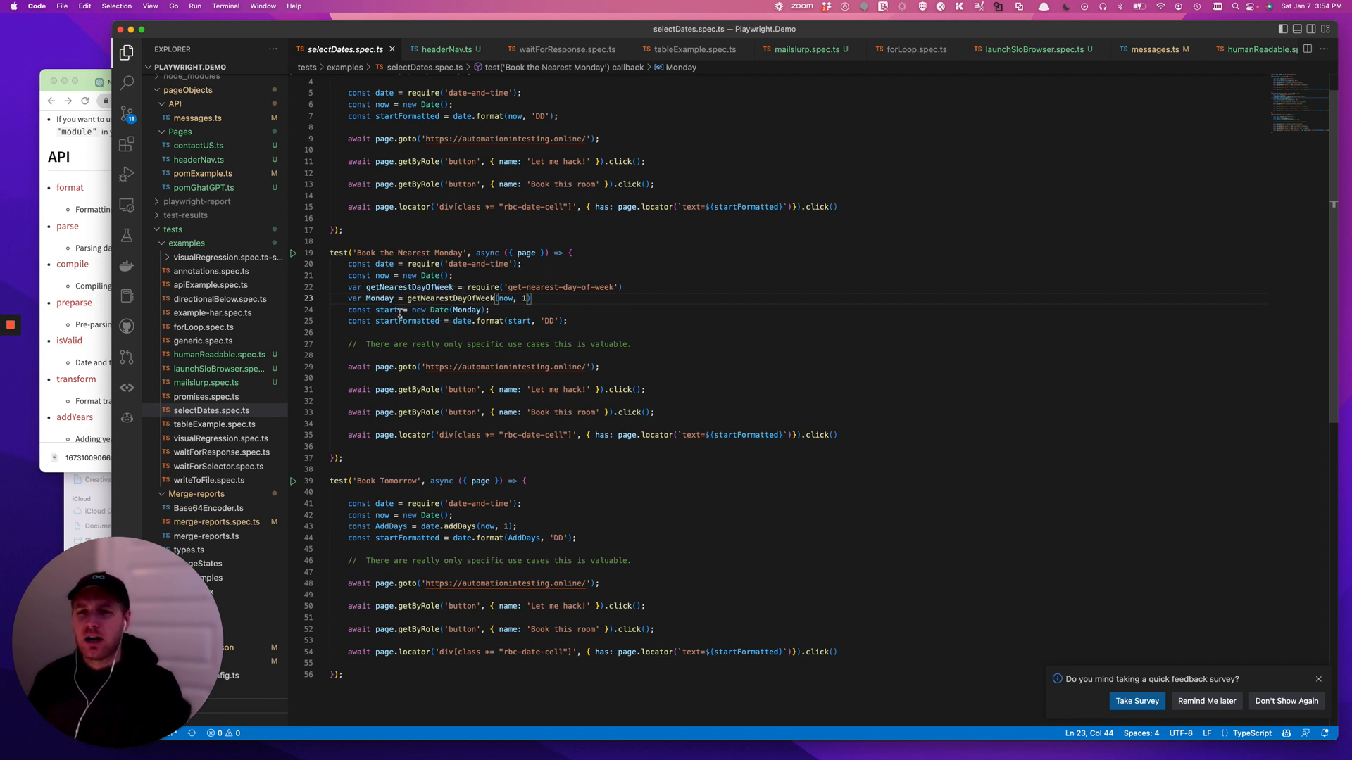
mouse_move(466, 311)
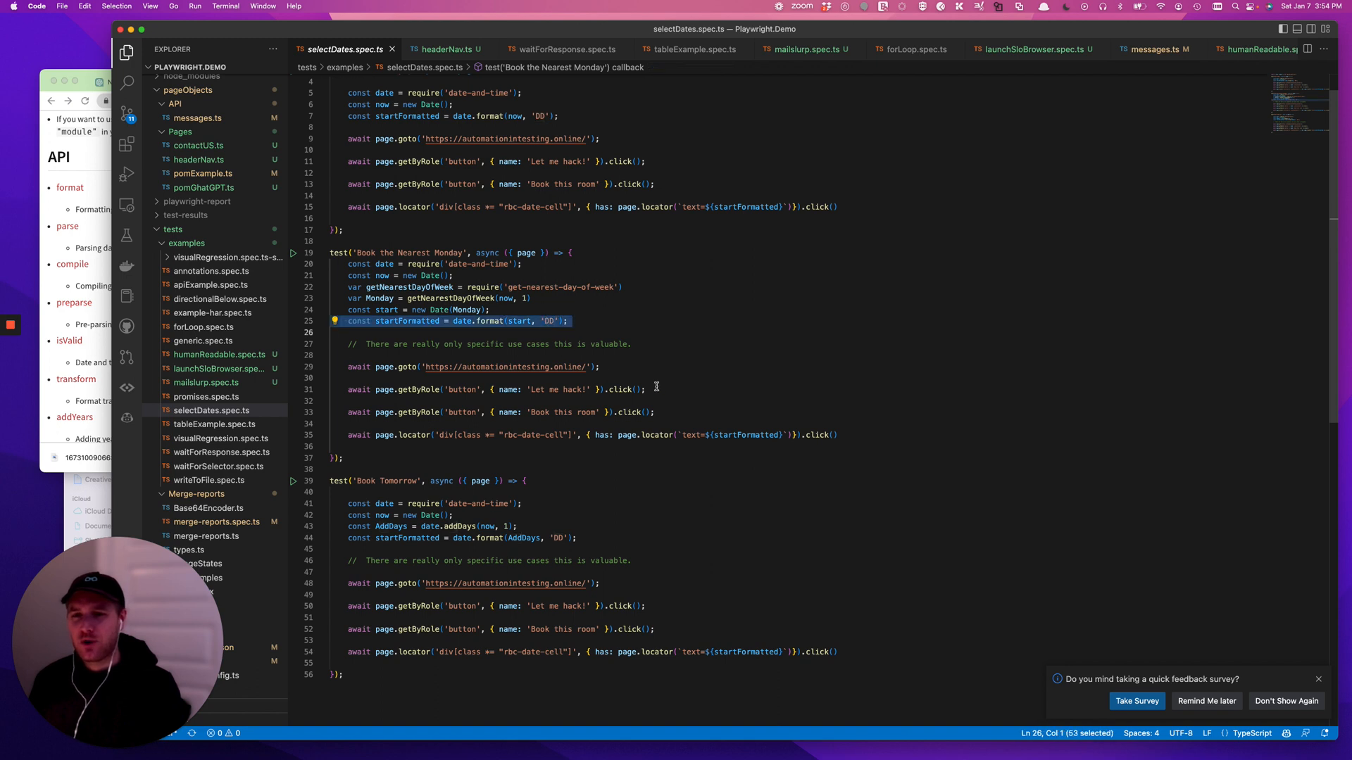
left_click(750, 434)
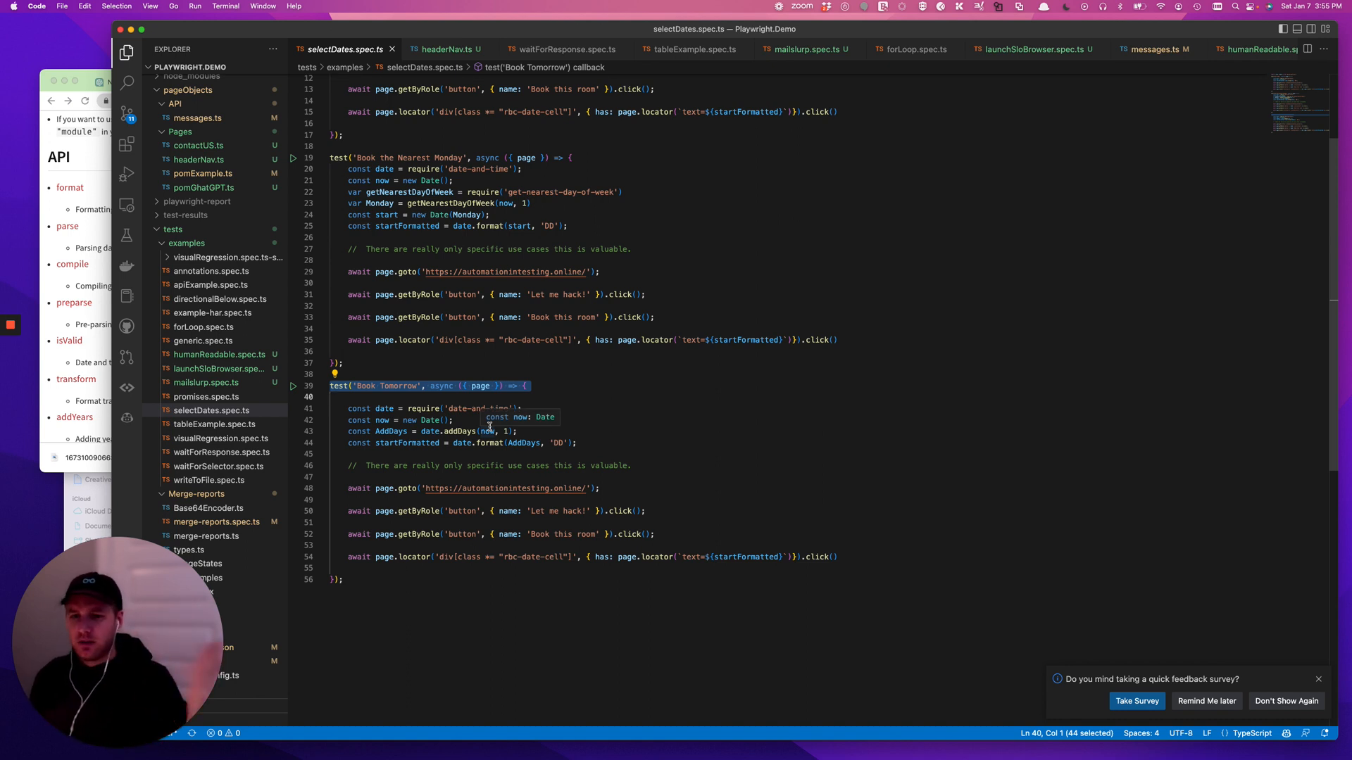
left_click(576, 442)
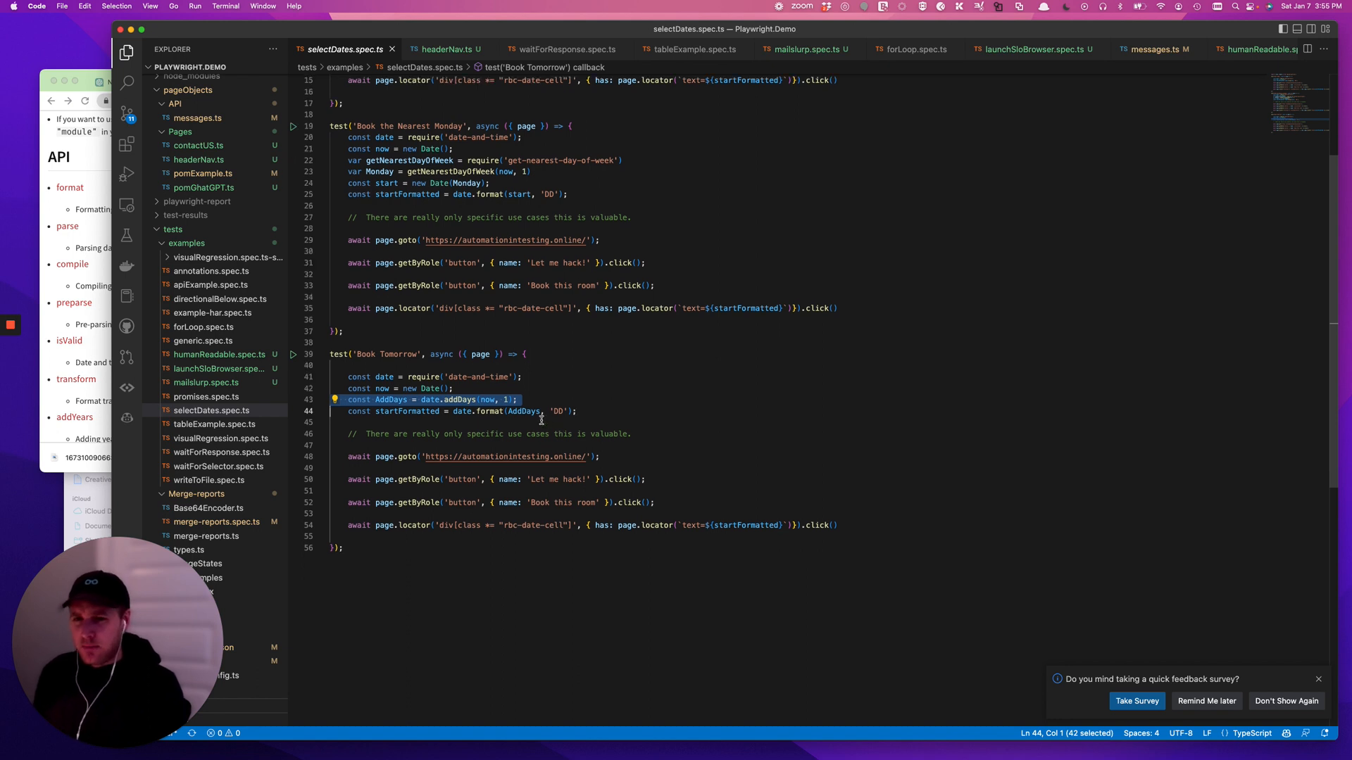
double_click(461, 399)
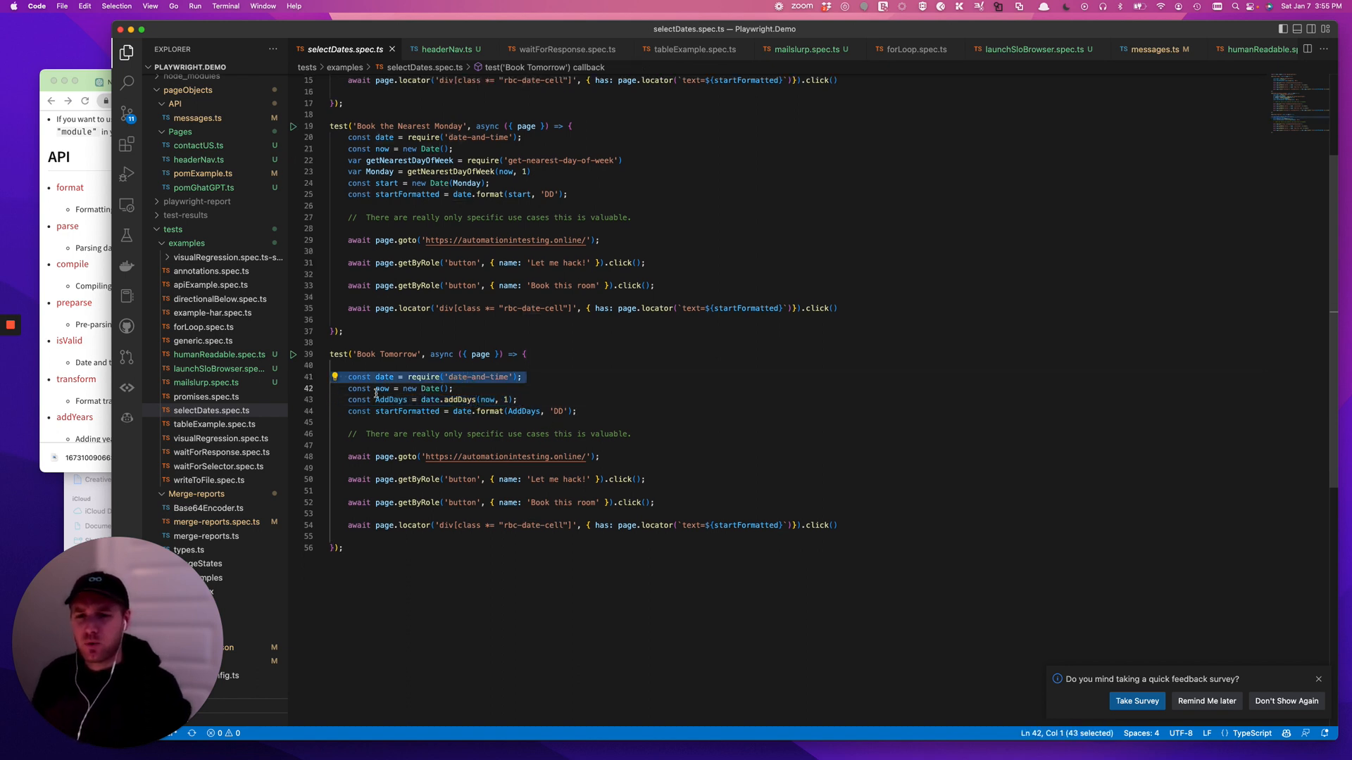
left_click(449, 399)
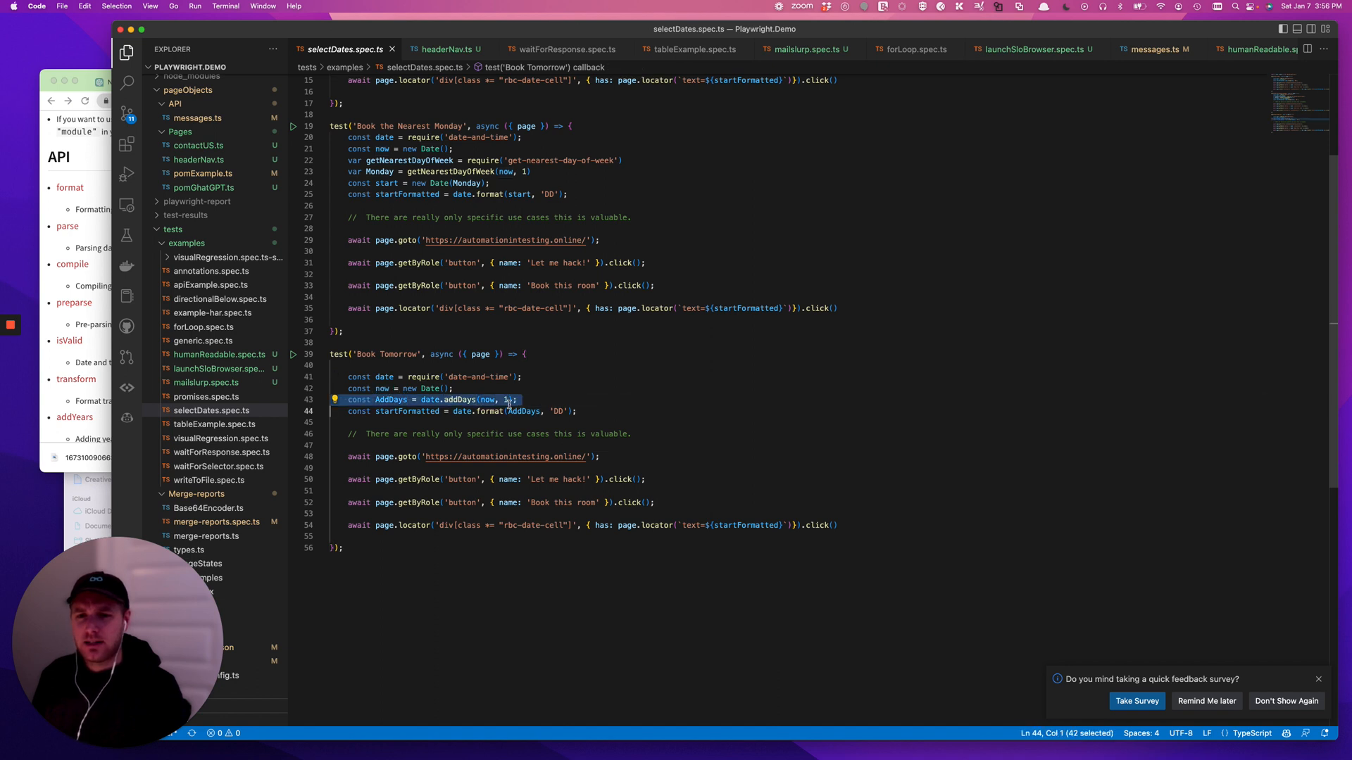
left_click(504, 400)
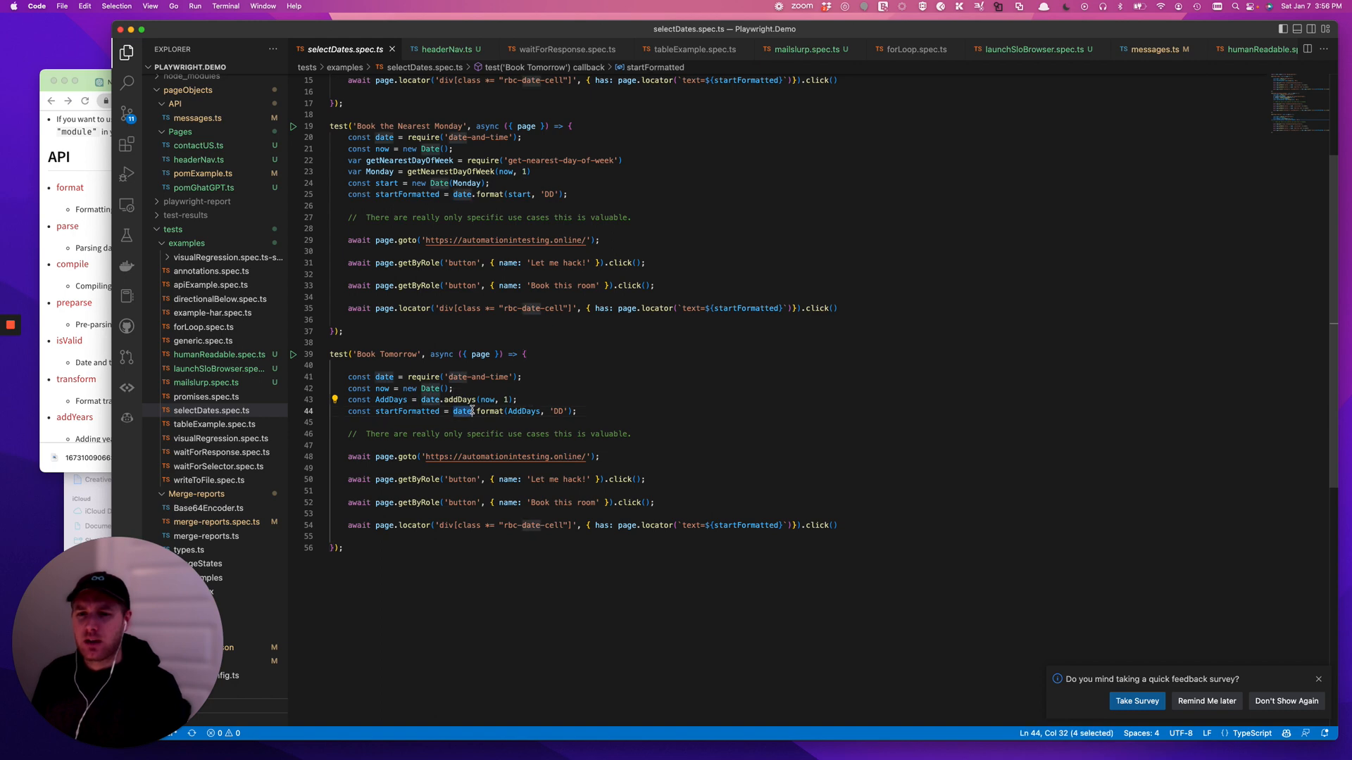
left_click(529, 411)
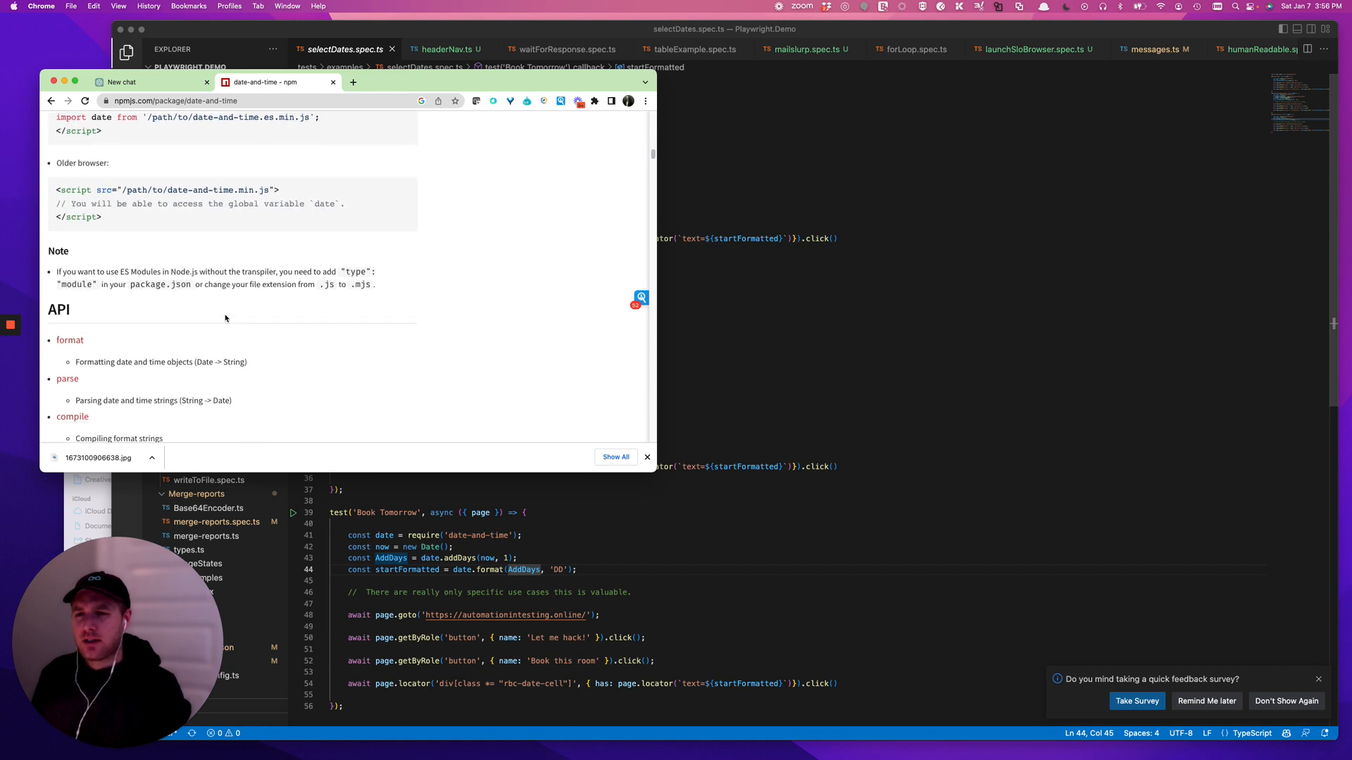
Scroll the date-and-time API section to the addDays and other add/subtract functions
scroll("down", 3)
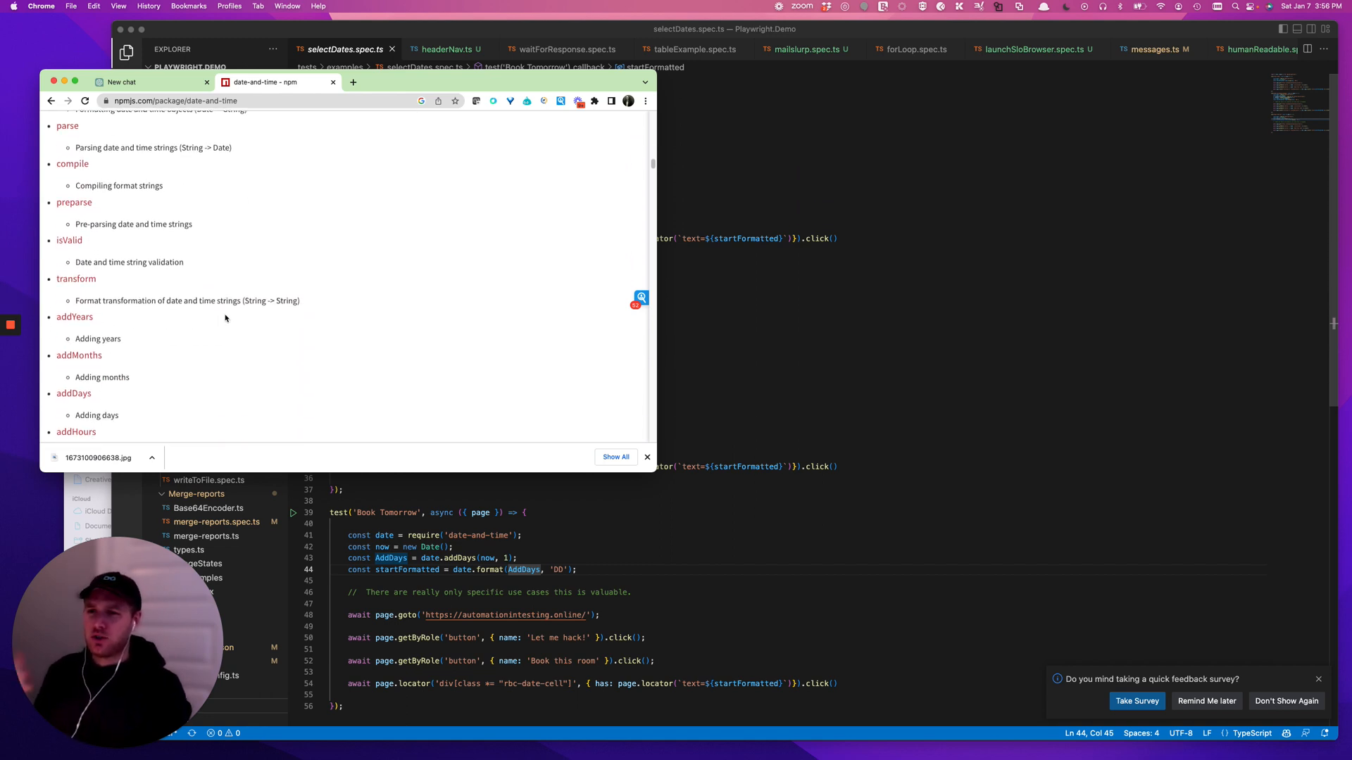
scroll("up", 3)
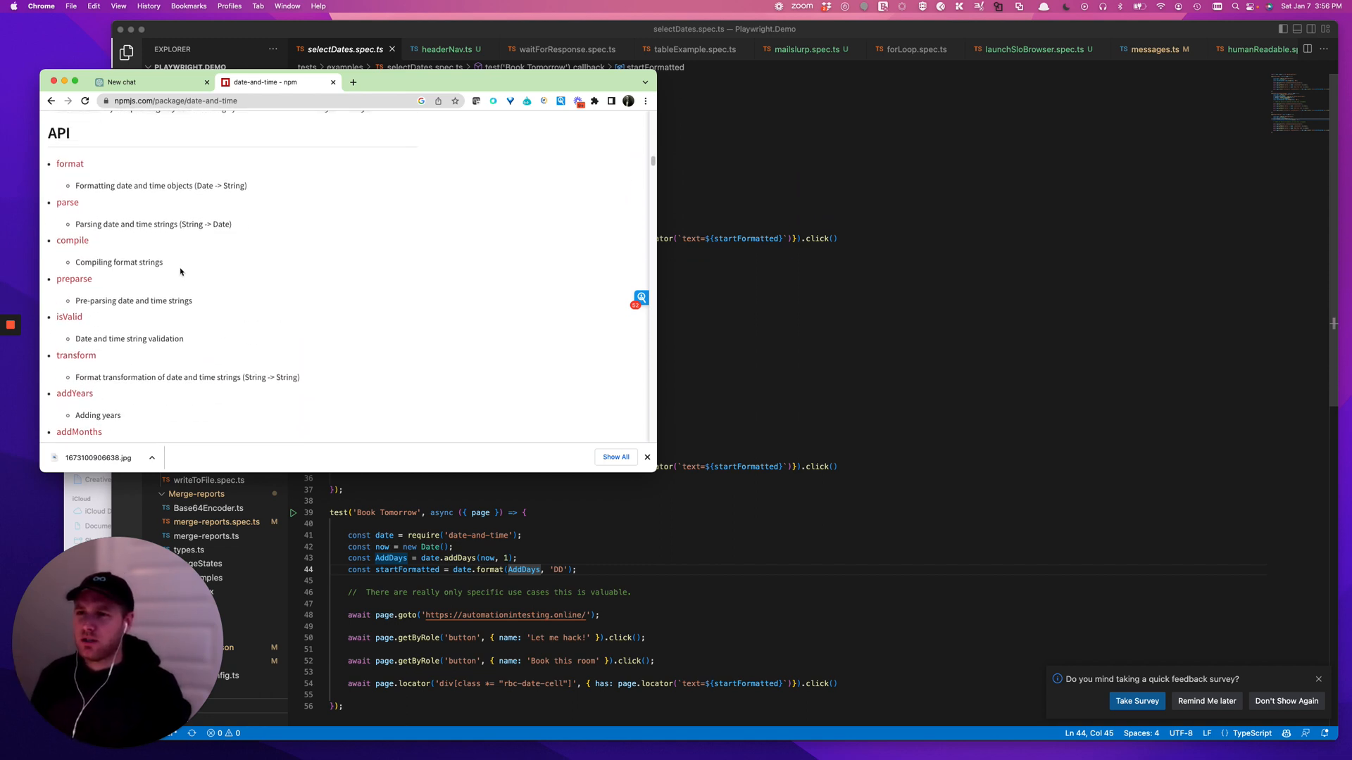
scroll("down", 3)
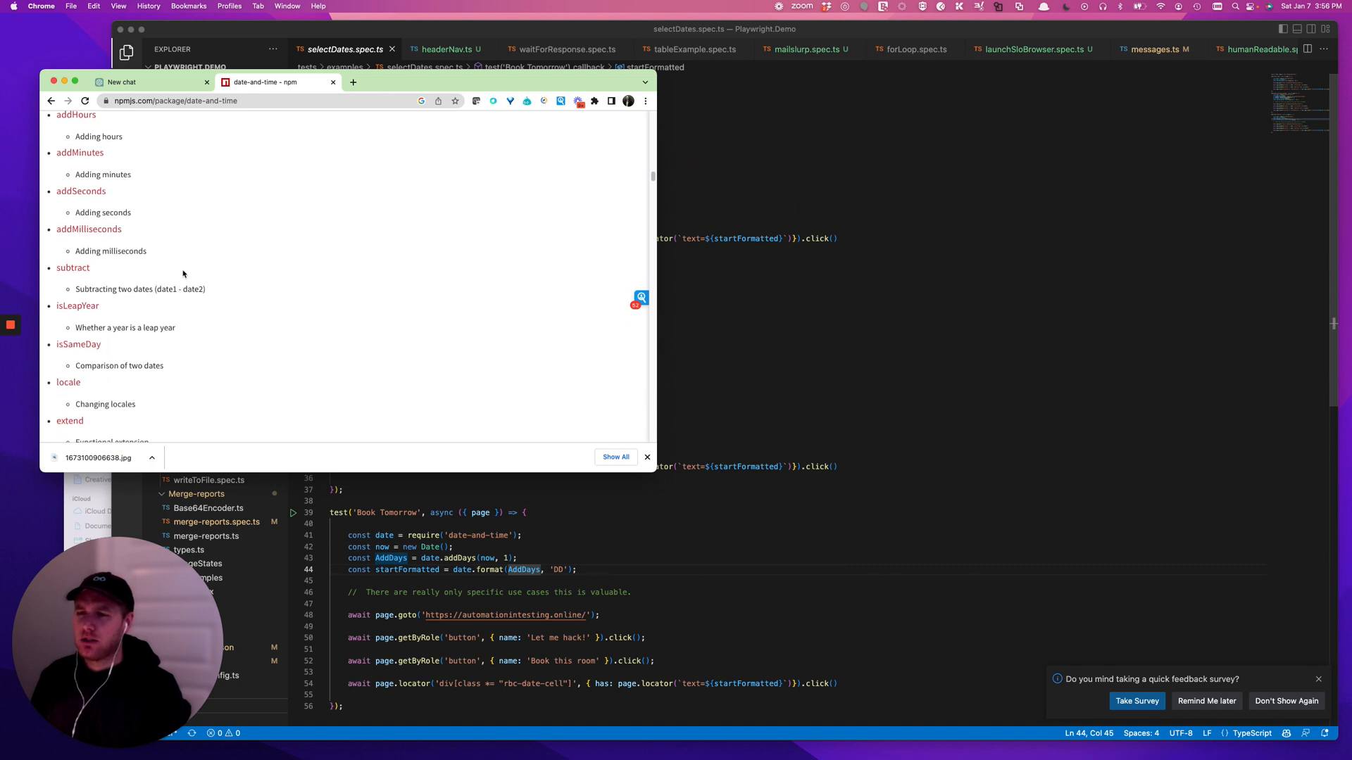
scroll("up", 3)
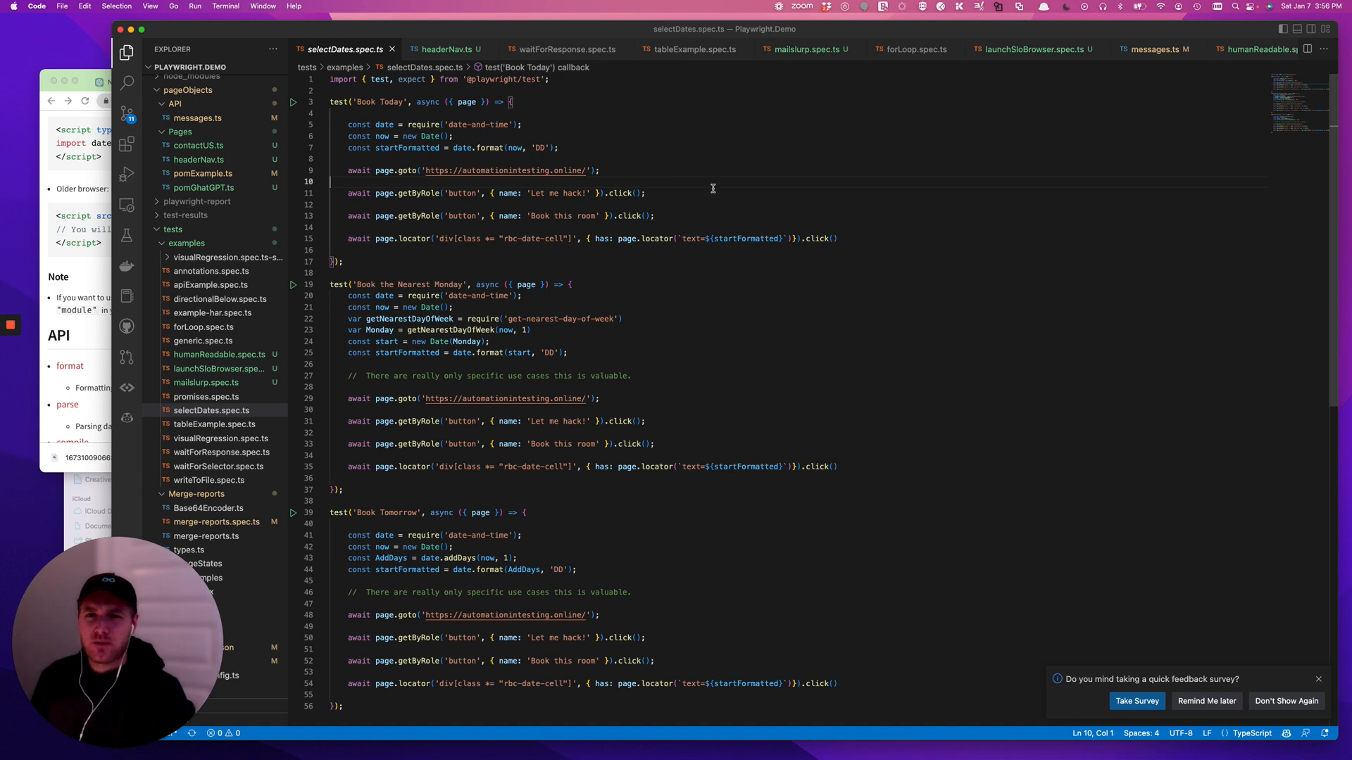
mouse_move(859, 219)
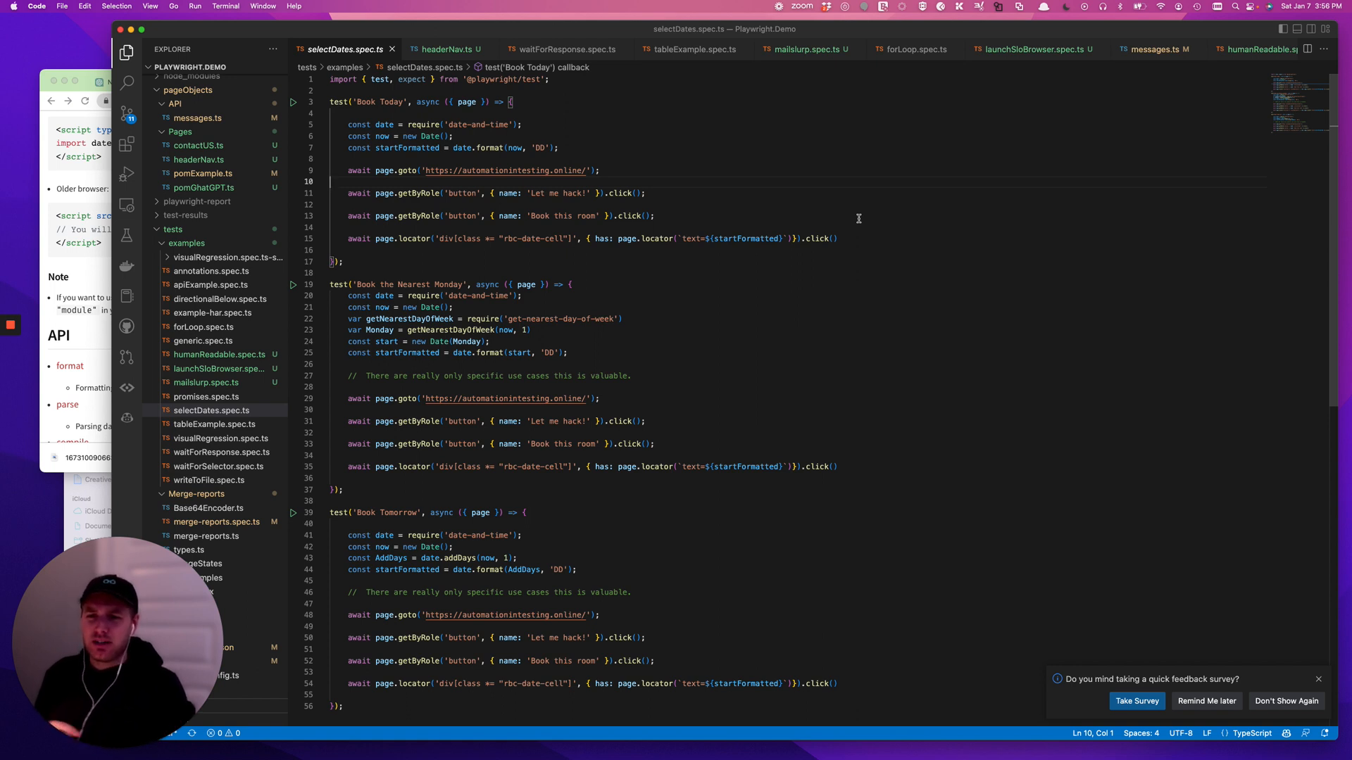
mouse_move(770, 215)
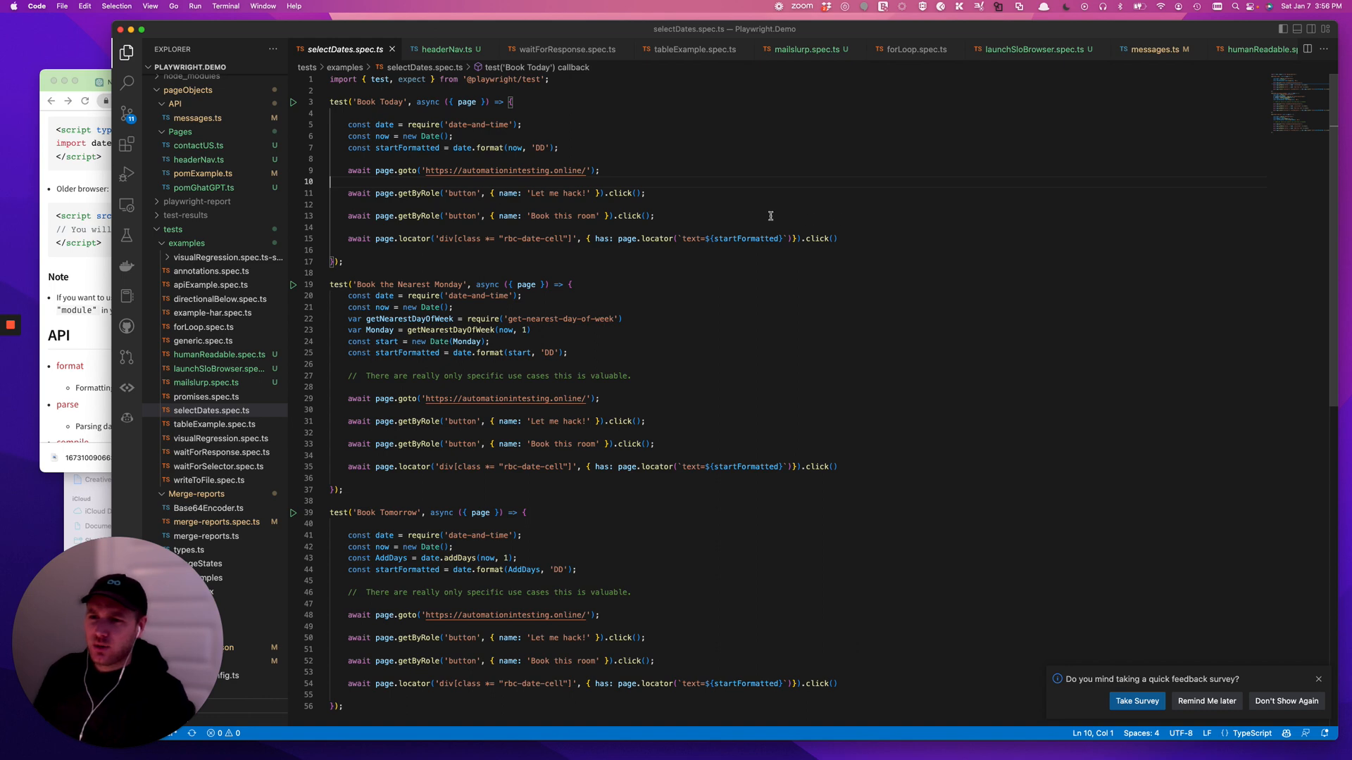